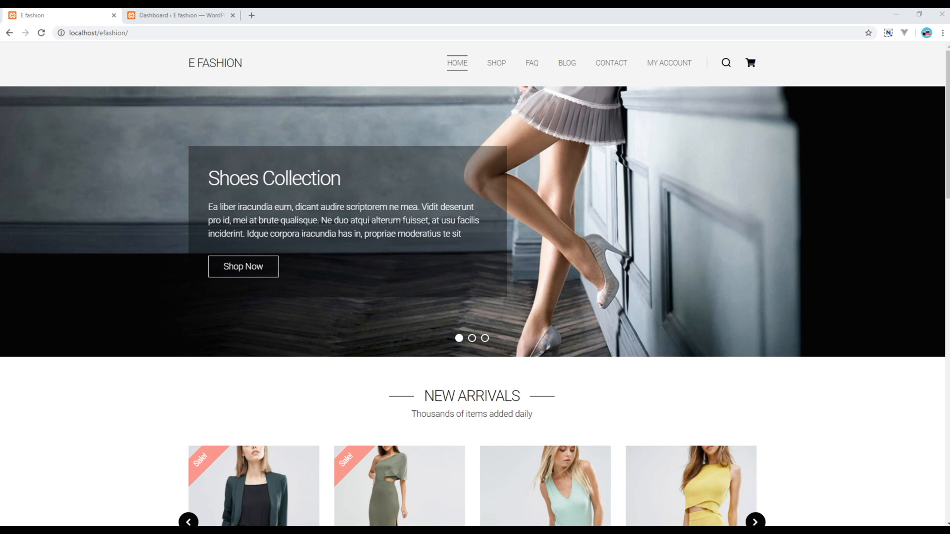
mouse_move(95, 219)
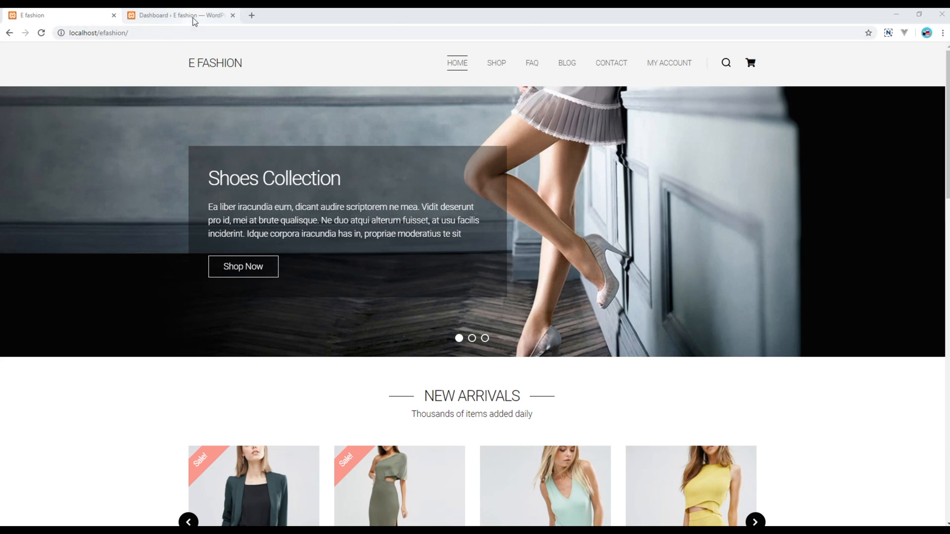
Switch from the E fashion homepage to the store's WordPress admin dashboard tab
left_click(183, 14)
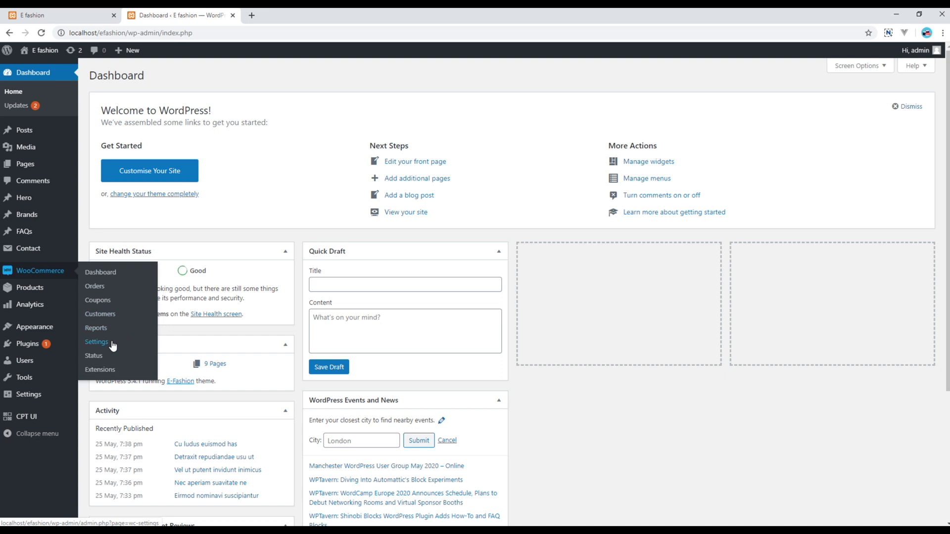
Open WooCommerce General settings and scroll through the store address and general options
left_click(97, 342)
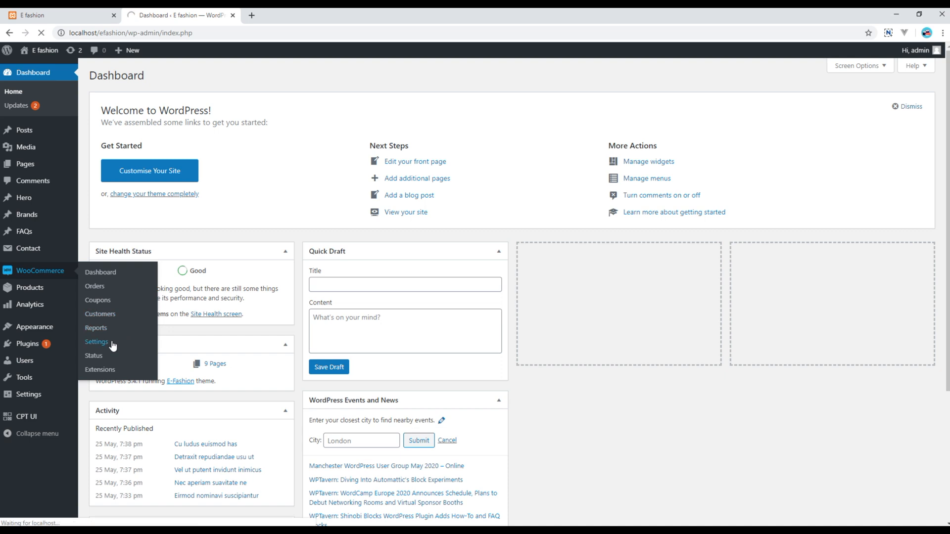
left_click(97, 342)
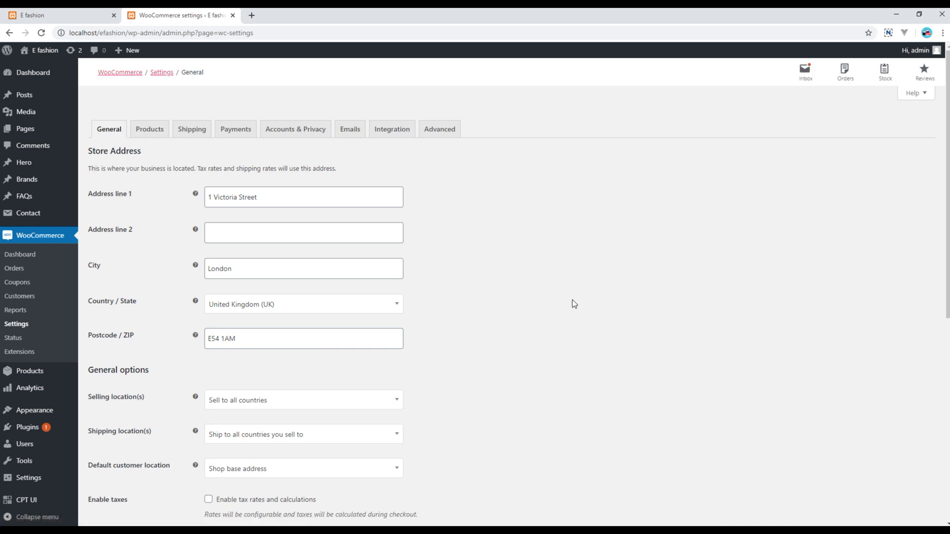
mouse_move(193, 212)
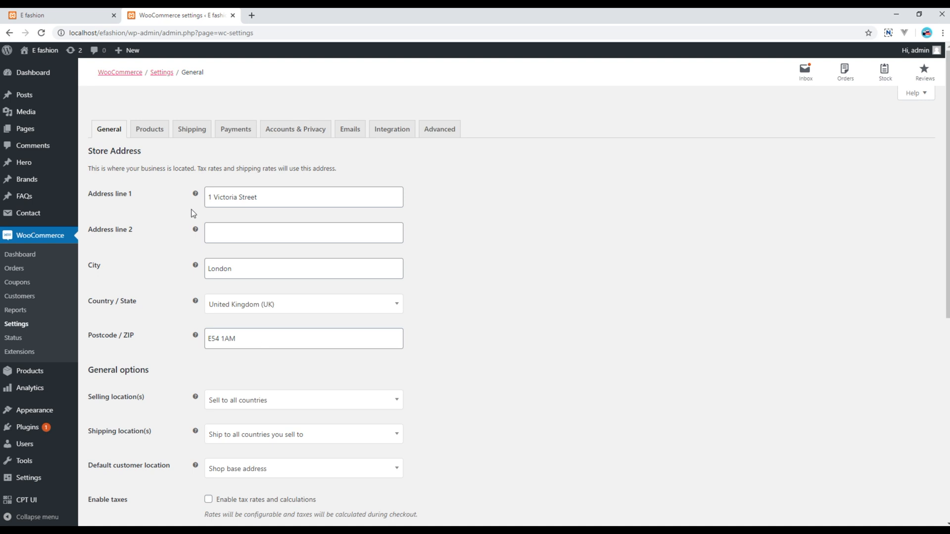
scroll("down", 3)
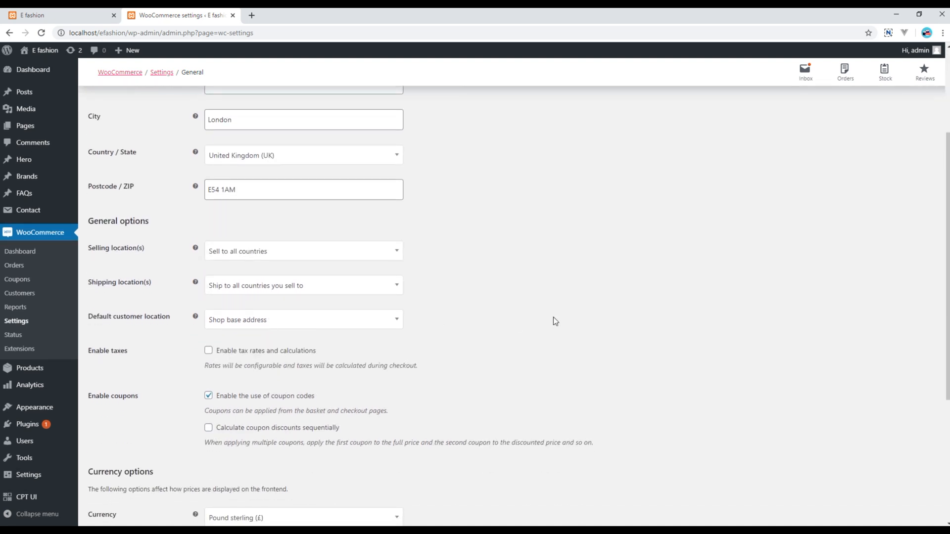
mouse_move(111, 289)
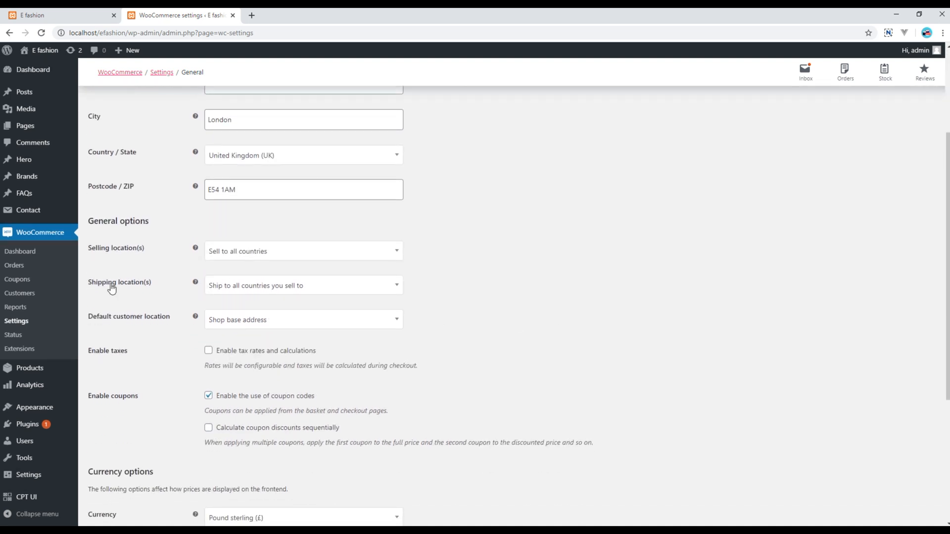
scroll("down", 3)
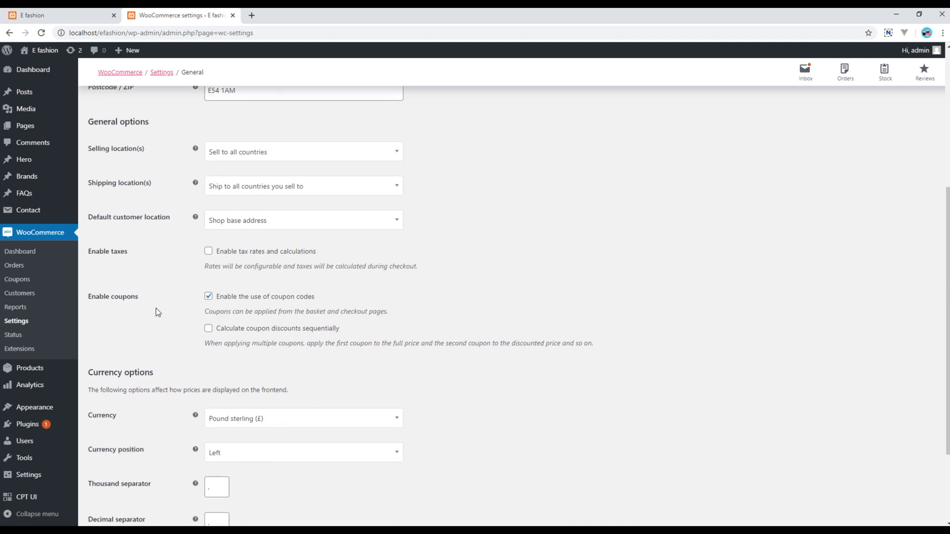
mouse_move(122, 267)
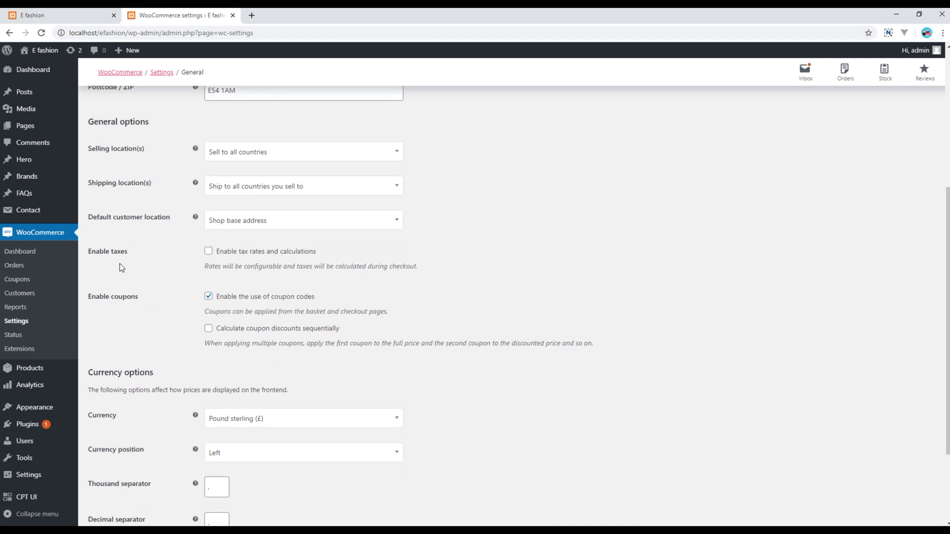
mouse_move(108, 276)
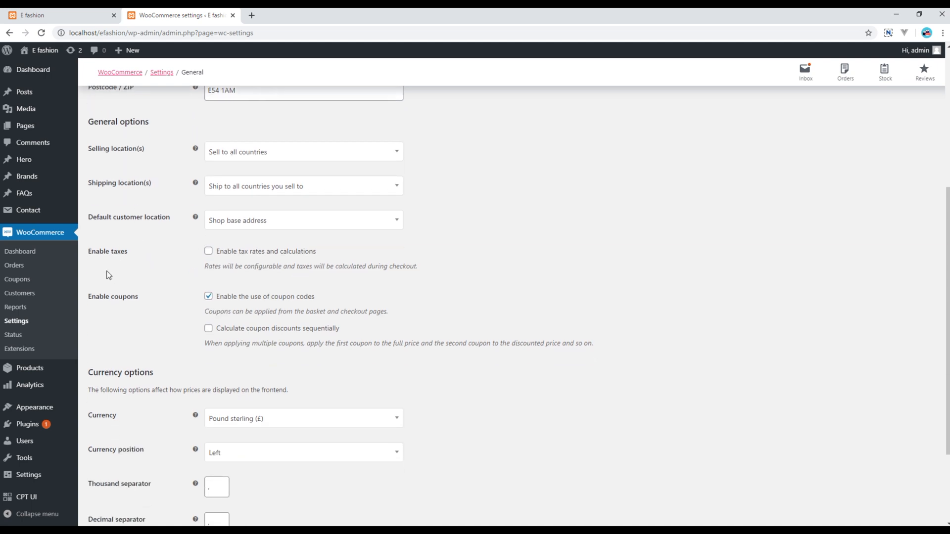
scroll("down", 3)
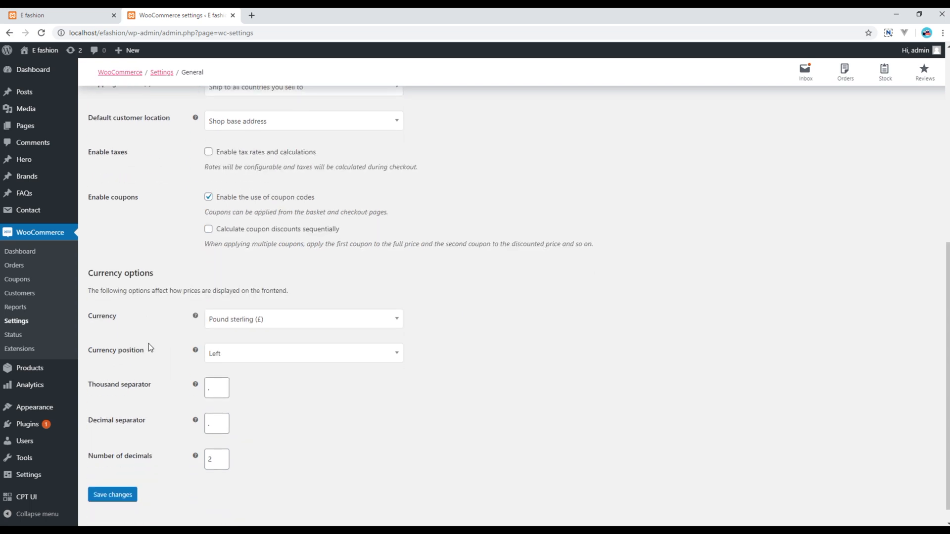
mouse_move(88, 299)
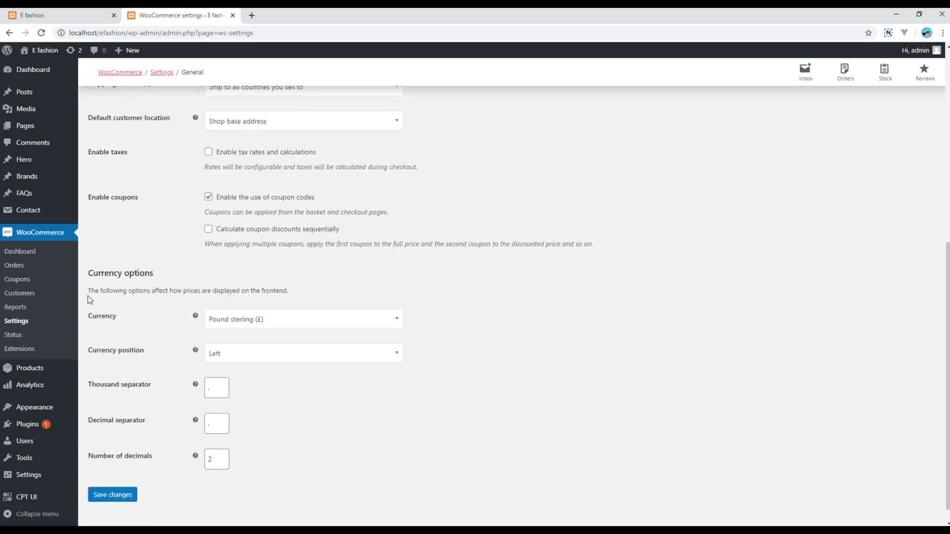
mouse_move(243, 333)
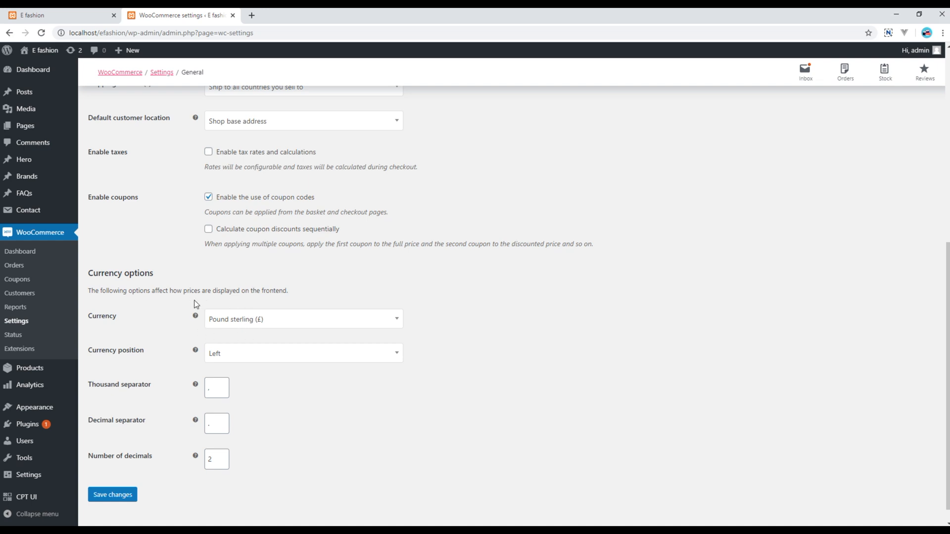
Inspect the Currency dropdown list, leaving the currency as Pound sterling
left_click(303, 319)
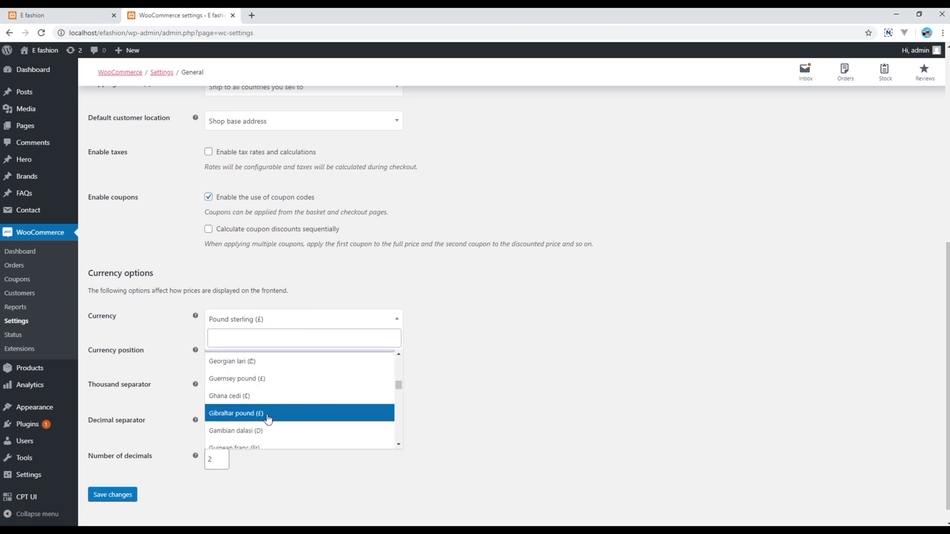
scroll("down", 3)
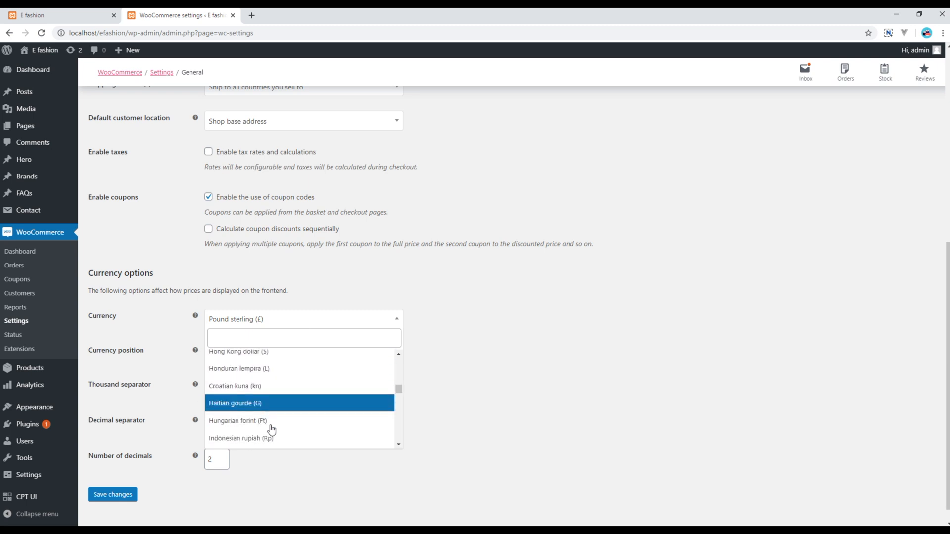
scroll("down", 3)
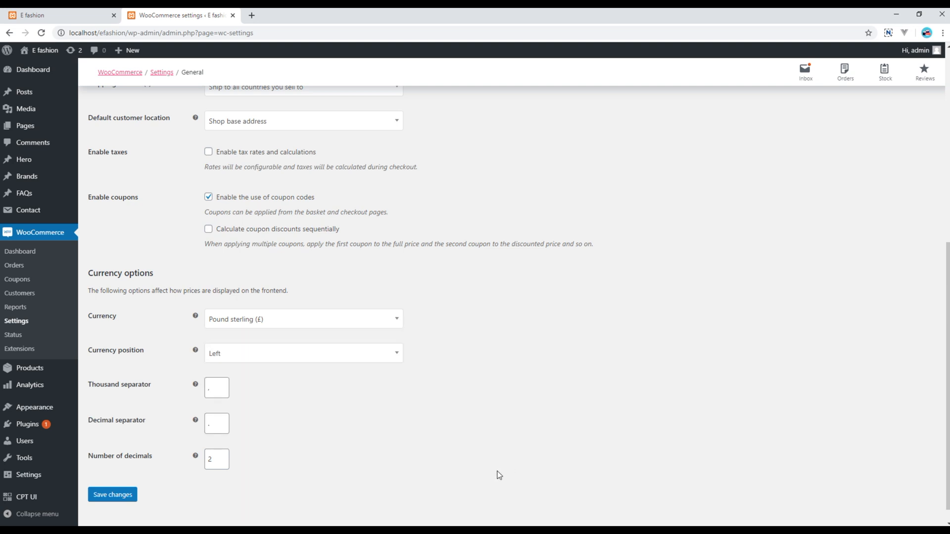
scroll("up", 3)
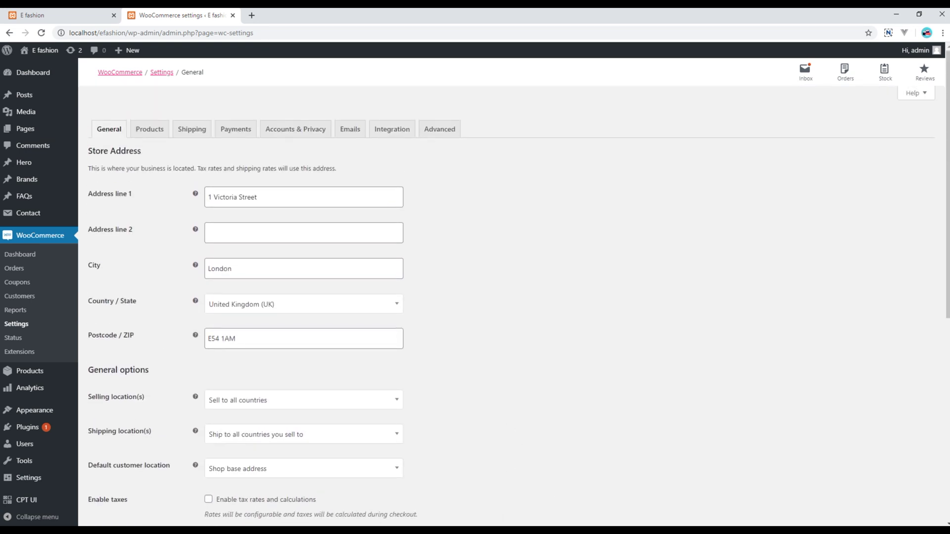
Switch to Products settings and keep Shop as the shop base page
left_click(149, 128)
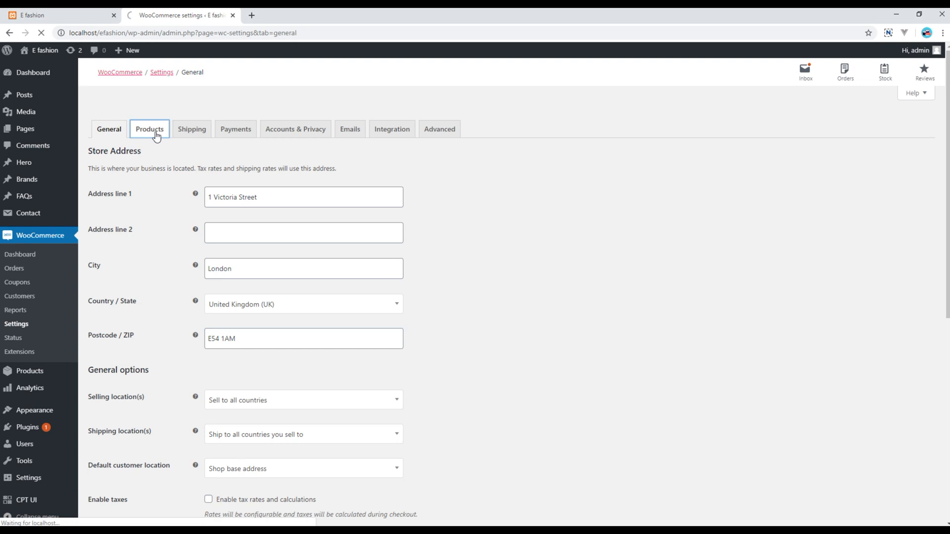
left_click(149, 129)
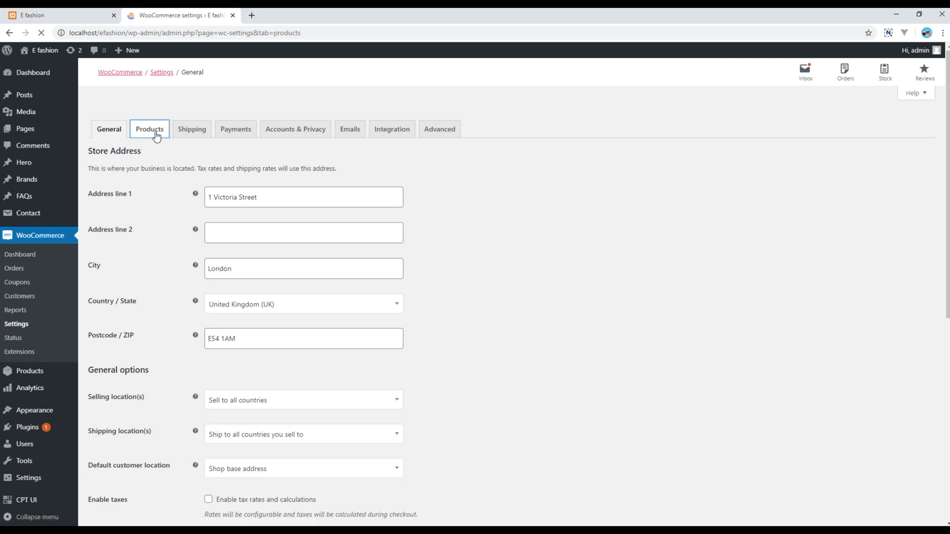
left_click(149, 129)
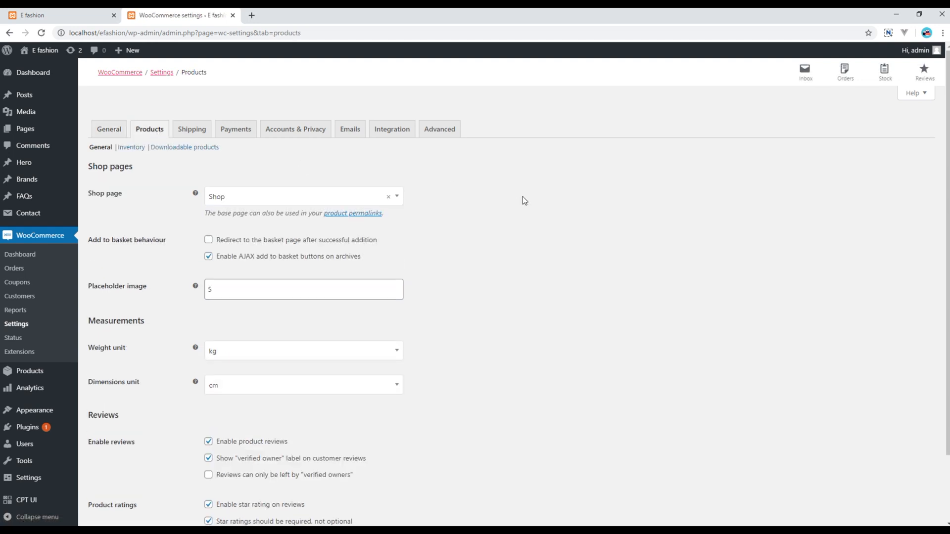
mouse_move(203, 213)
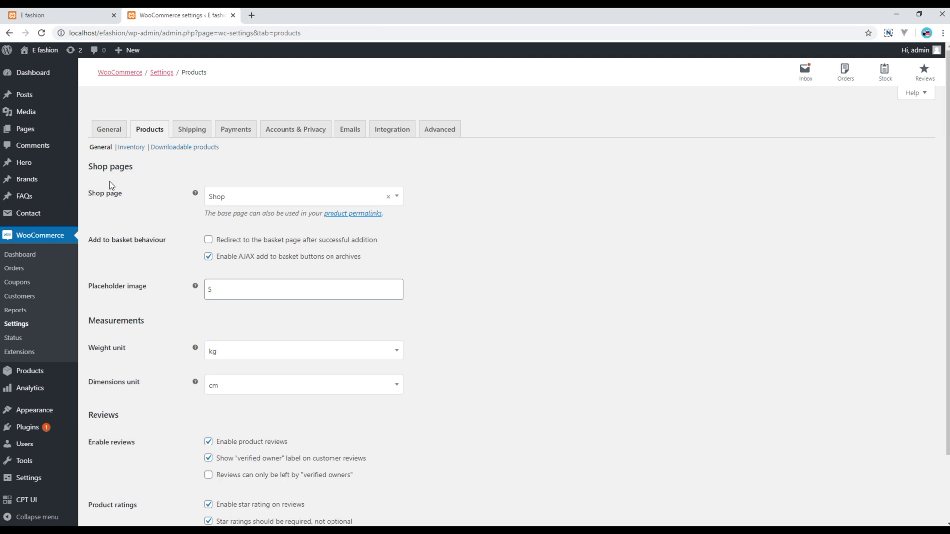
mouse_move(239, 202)
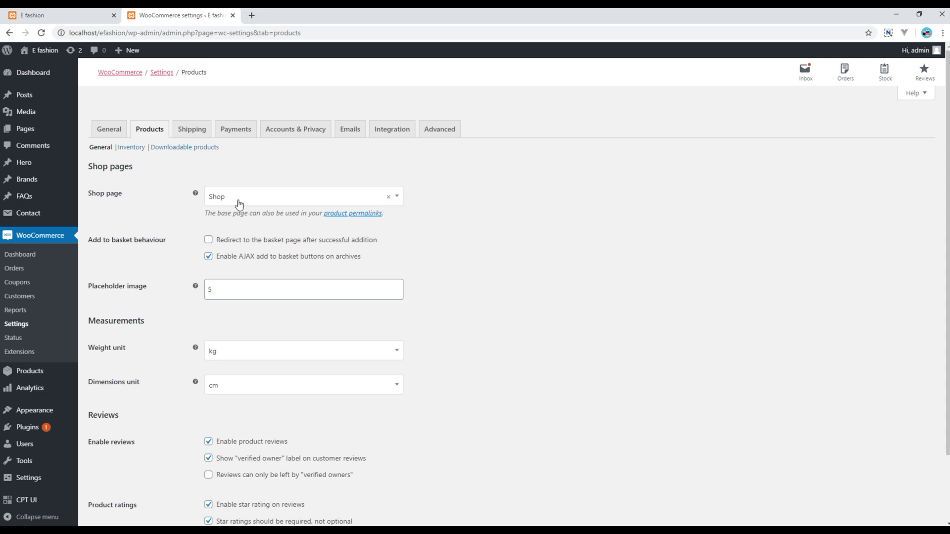
left_click(304, 197)
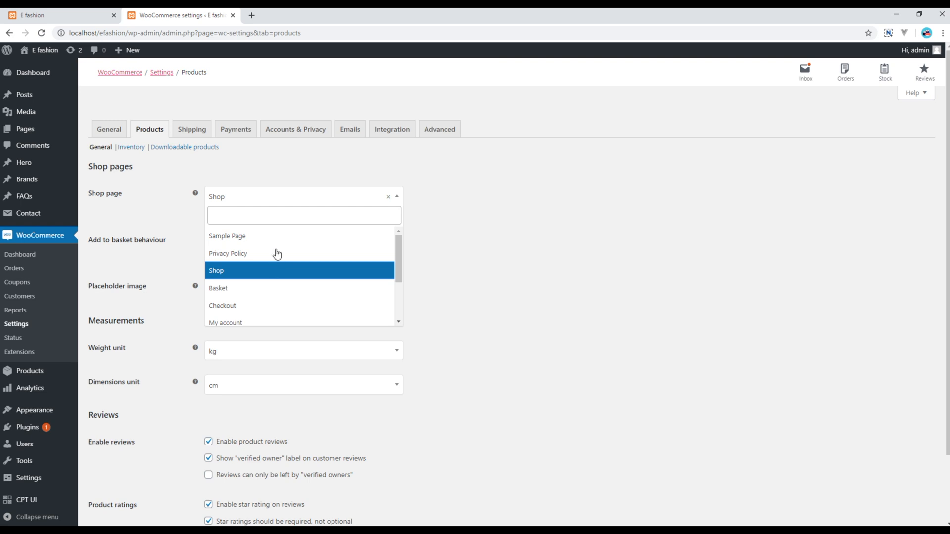
mouse_move(268, 277)
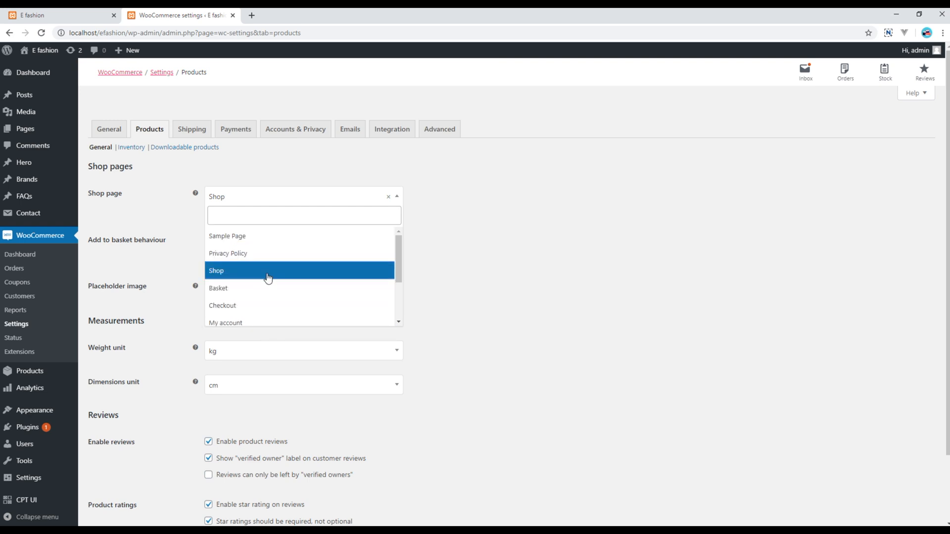
left_click(216, 270)
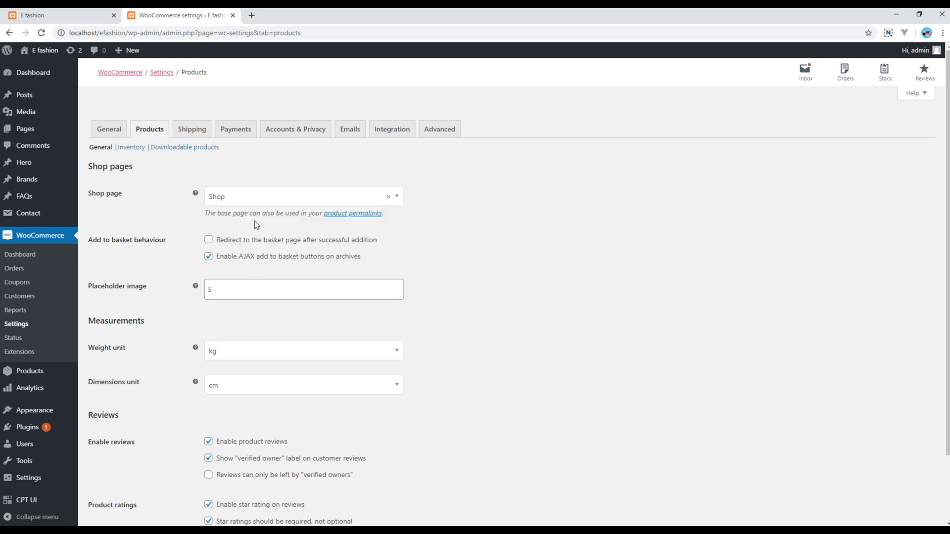
mouse_move(180, 173)
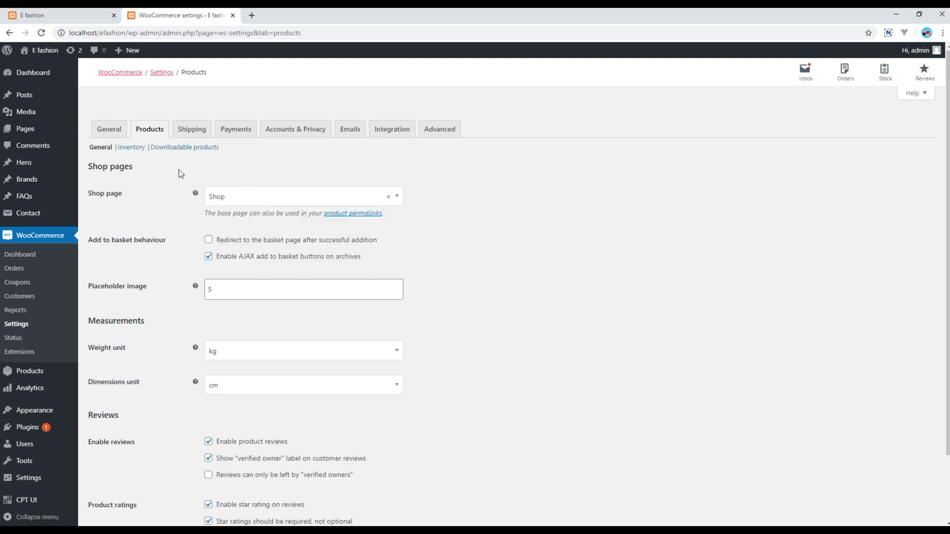
mouse_move(201, 179)
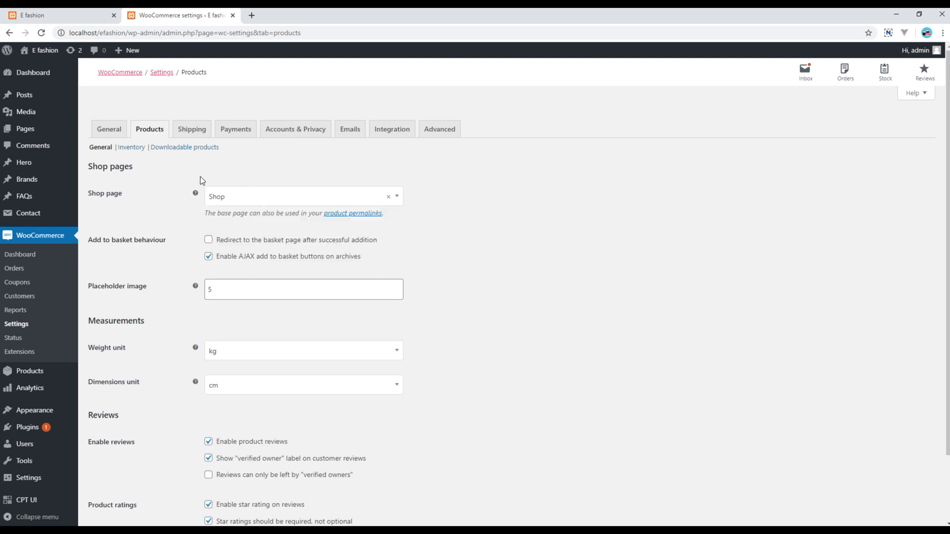
Review the measurement units, keeping kg weight and cm dimensions
scroll("down", 3)
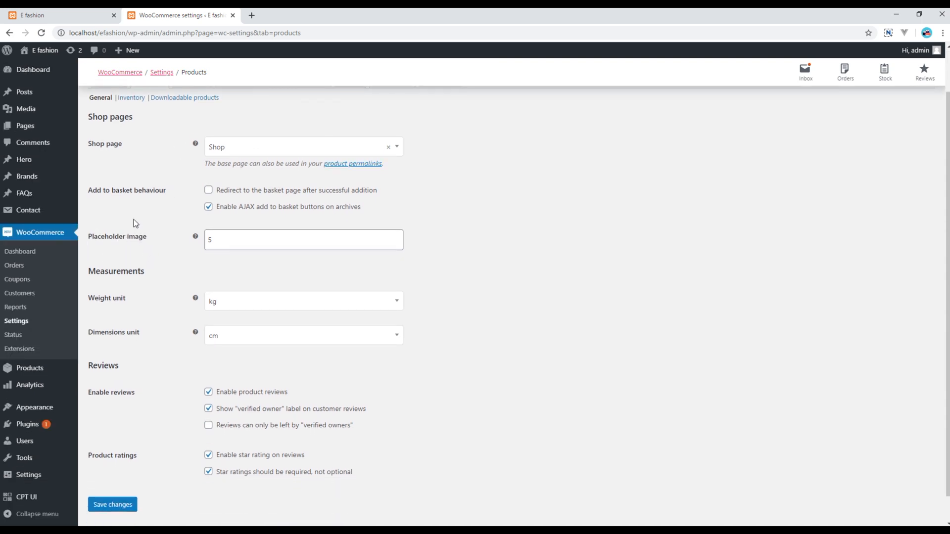
mouse_move(130, 260)
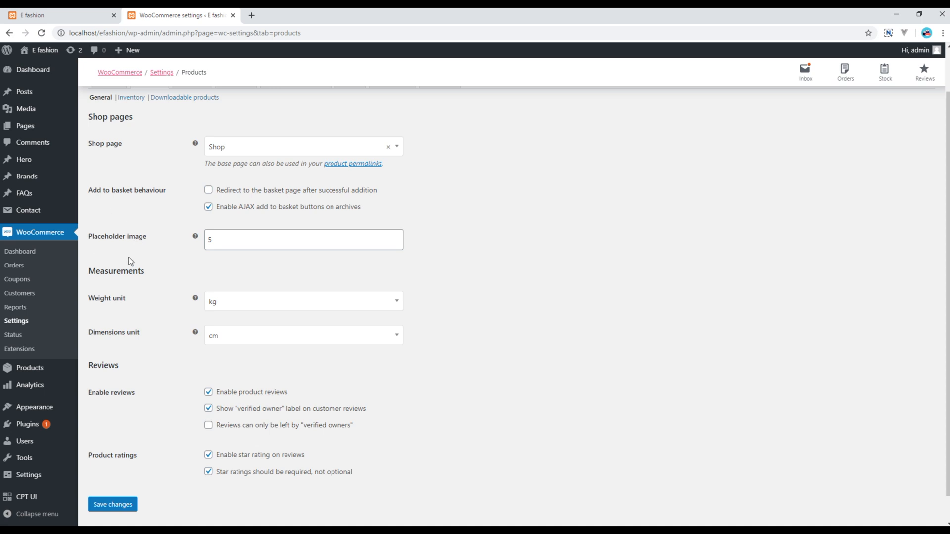
scroll("down", 3)
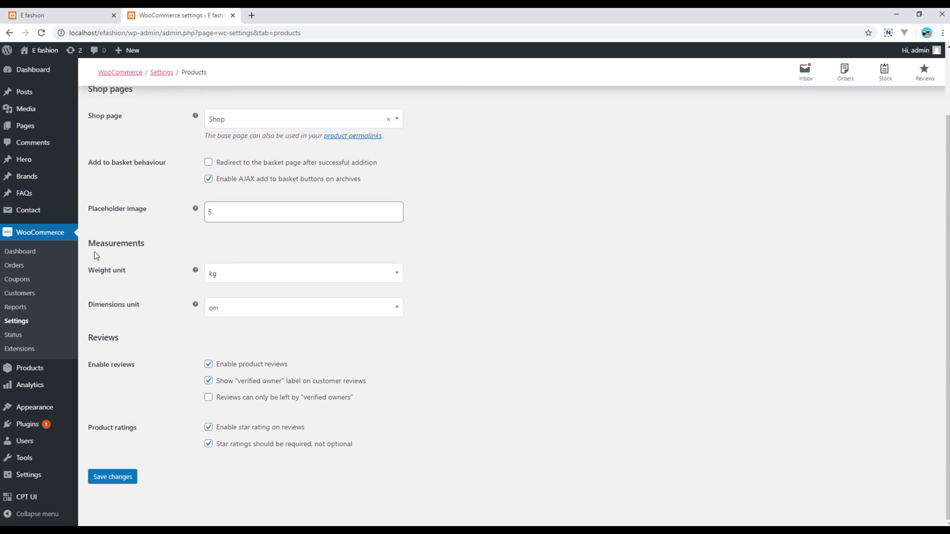
left_click(303, 307)
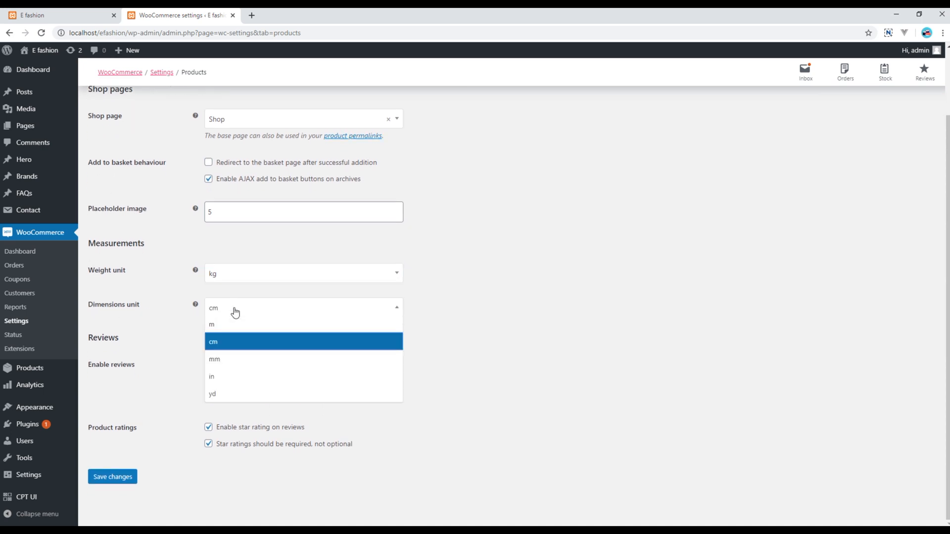
left_click(212, 341)
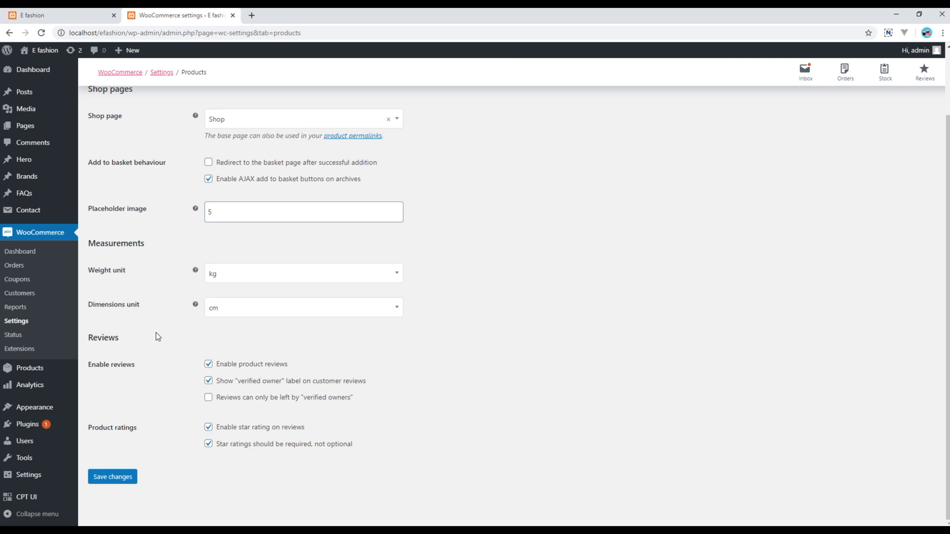
mouse_move(114, 383)
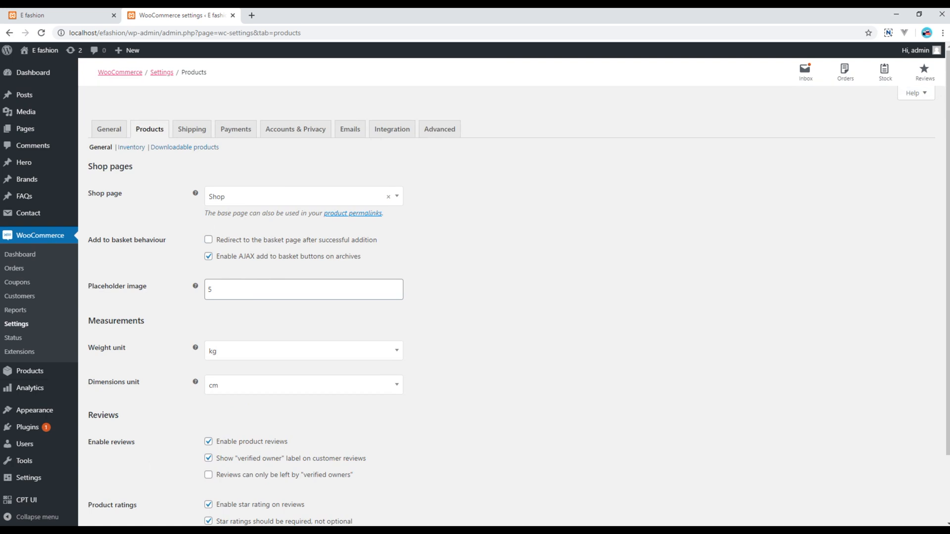
mouse_move(144, 170)
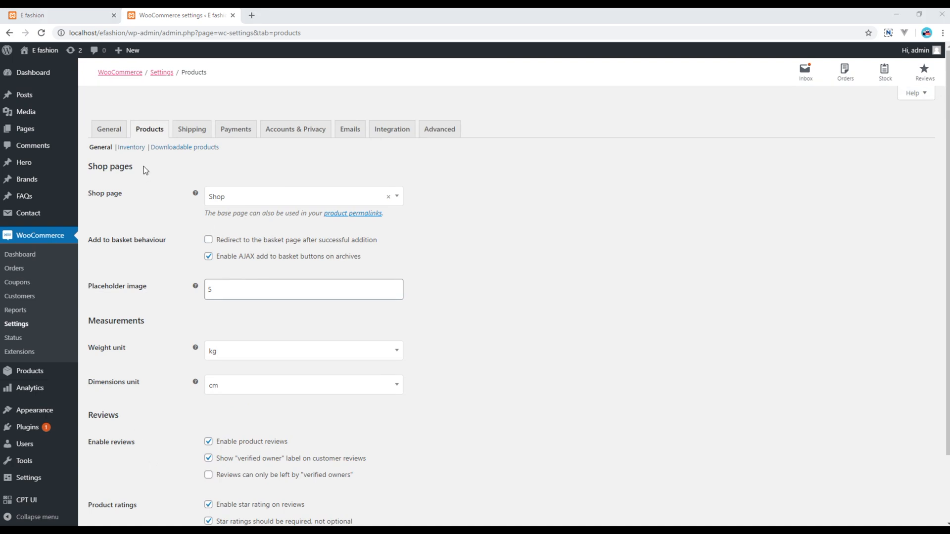
mouse_move(156, 168)
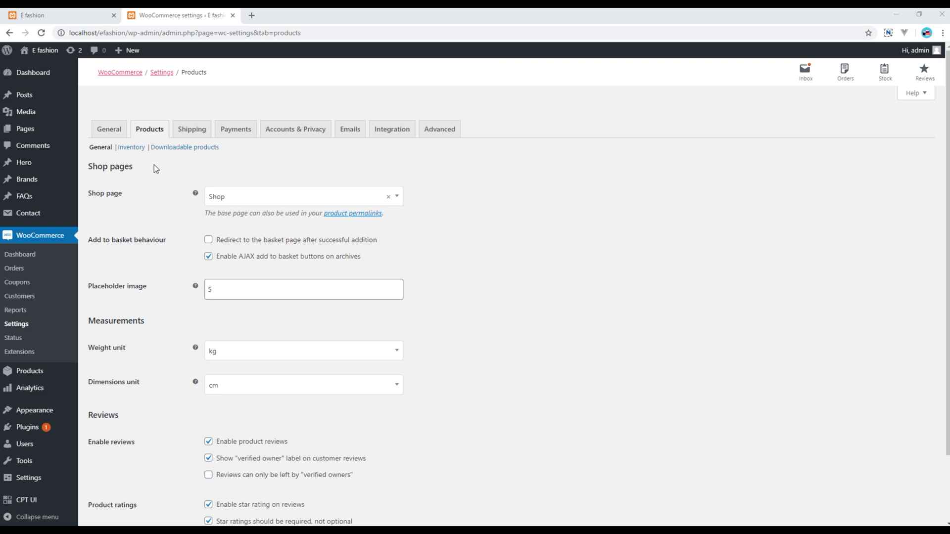
mouse_move(200, 130)
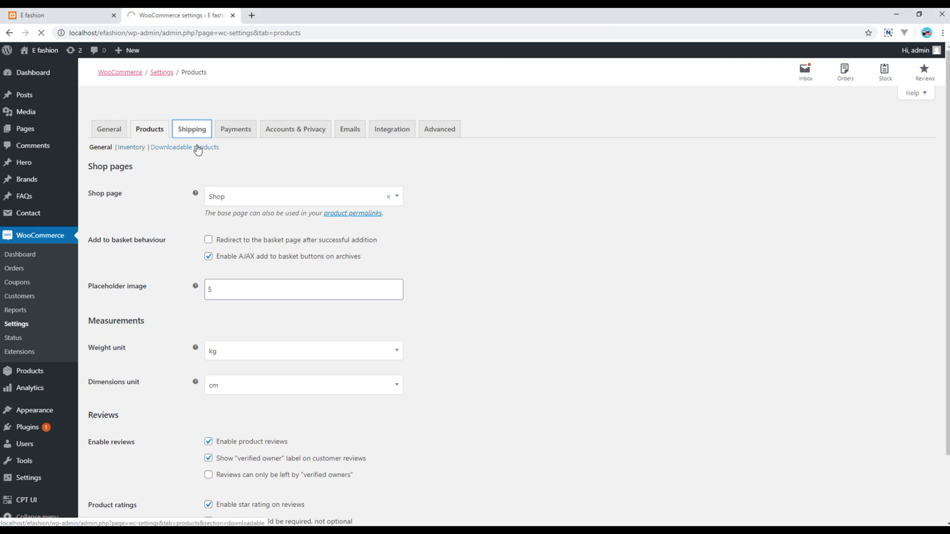
Go to the Shipping settings and start a blank new shipping zone
left_click(191, 129)
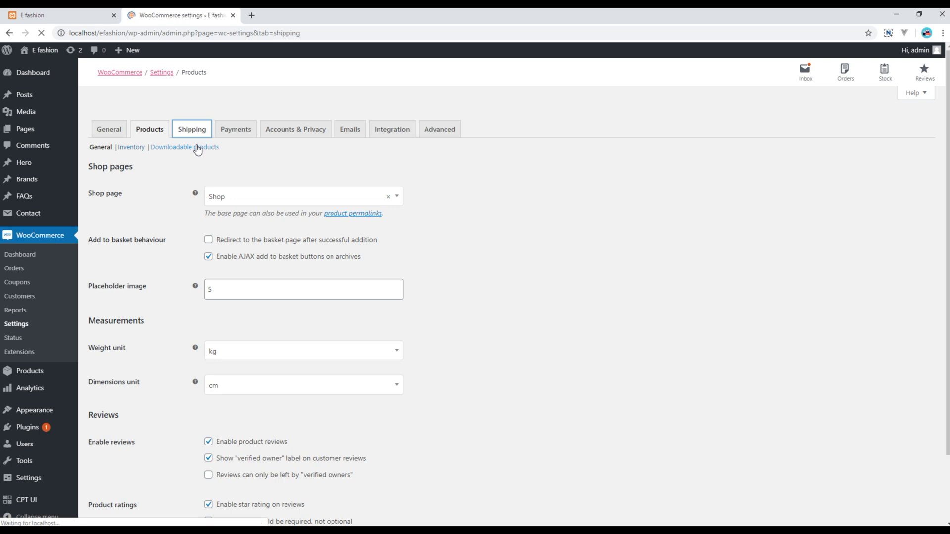
left_click(191, 129)
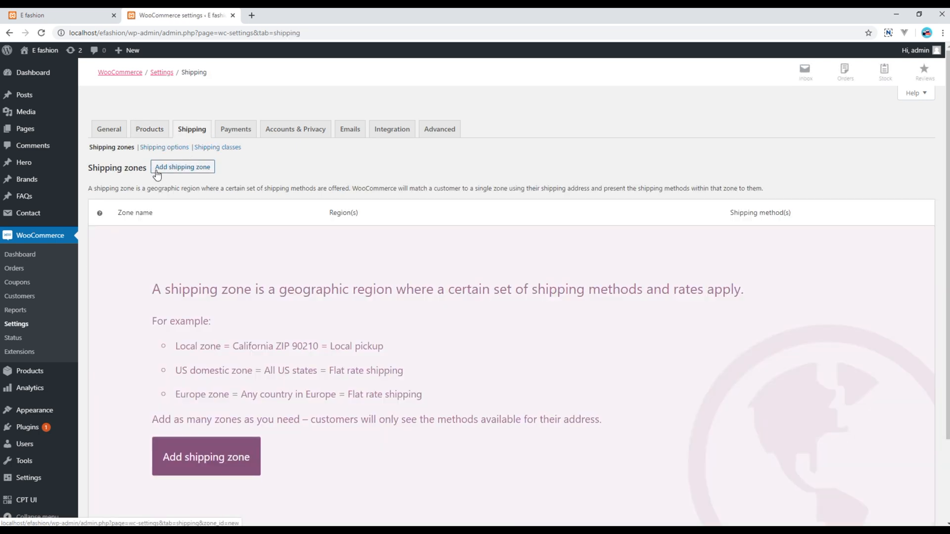
left_click(182, 166)
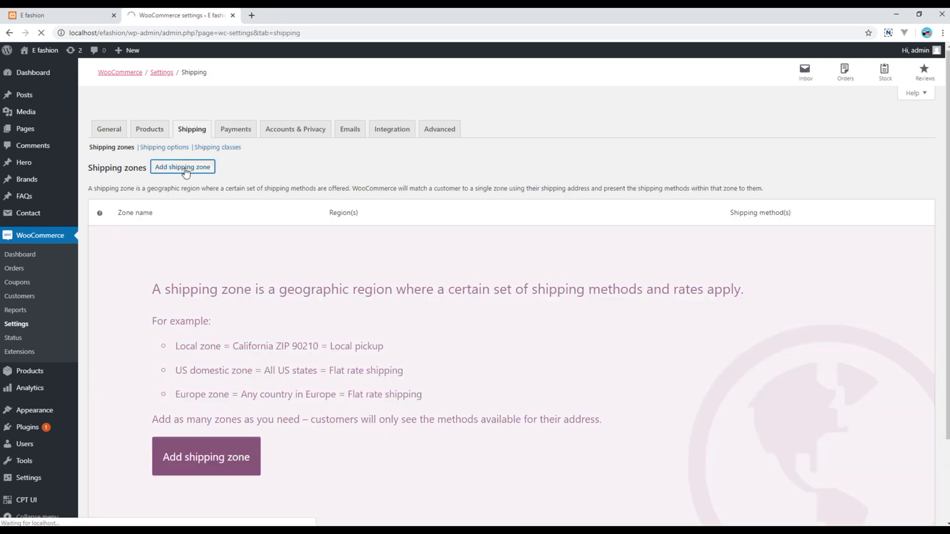
left_click(182, 167)
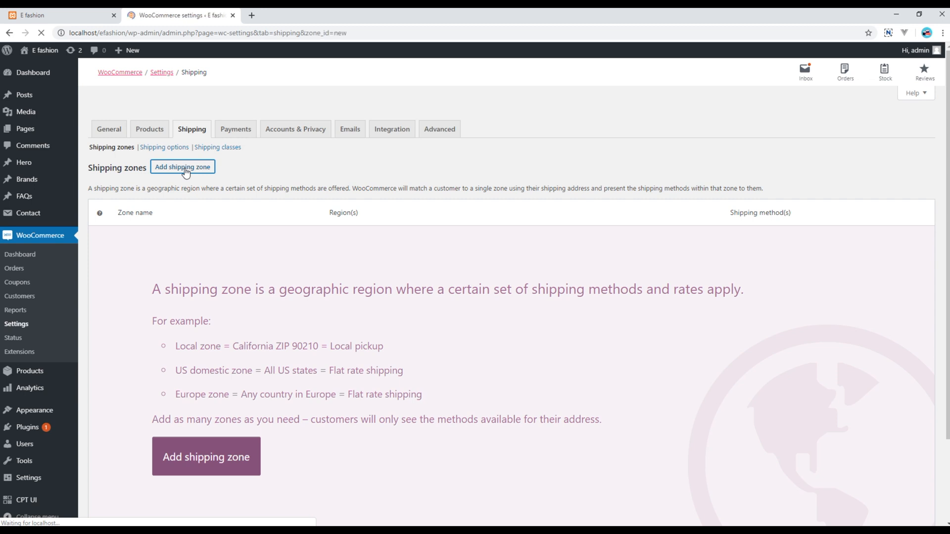
left_click(183, 167)
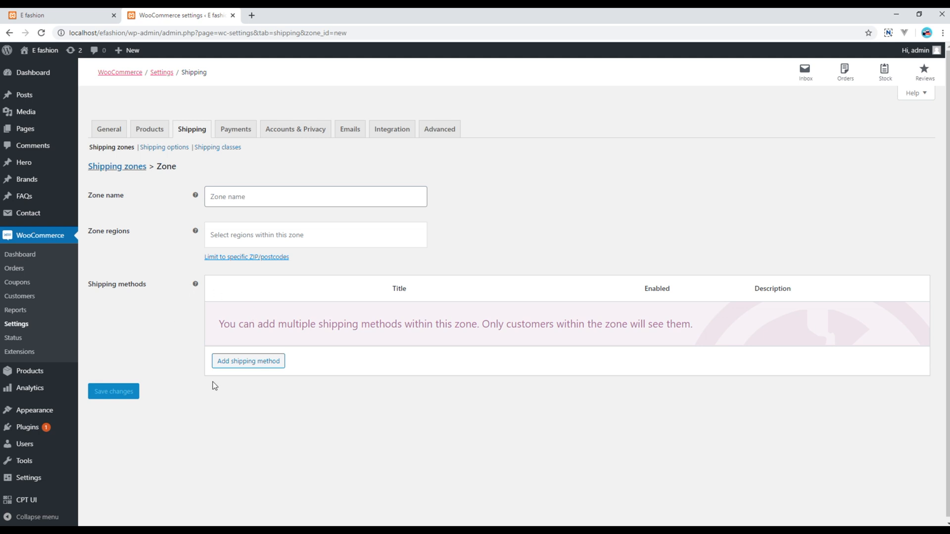
mouse_move(228, 390)
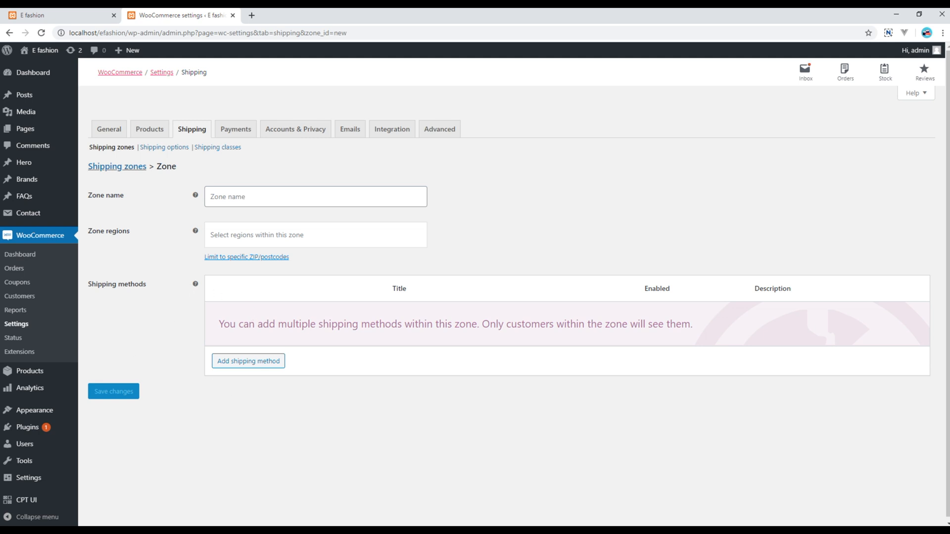
mouse_move(232, 163)
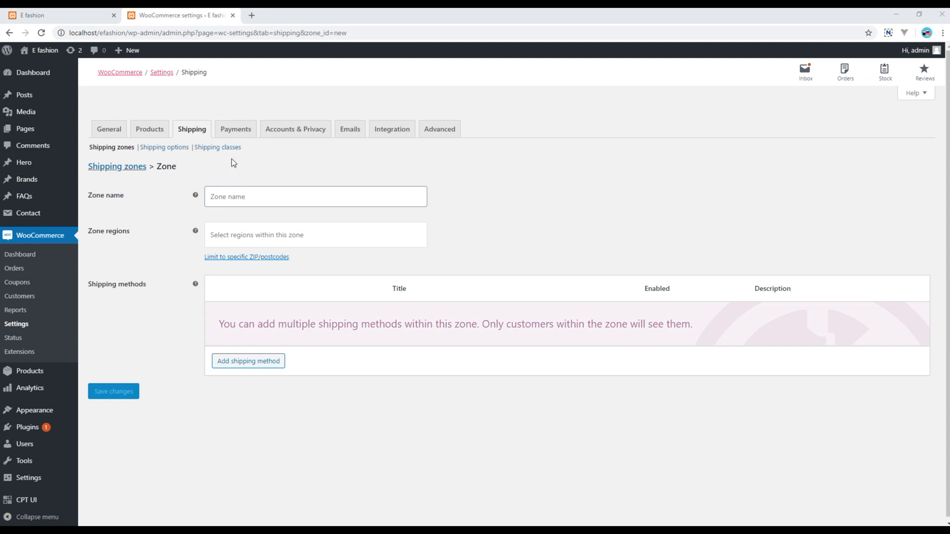
mouse_move(233, 133)
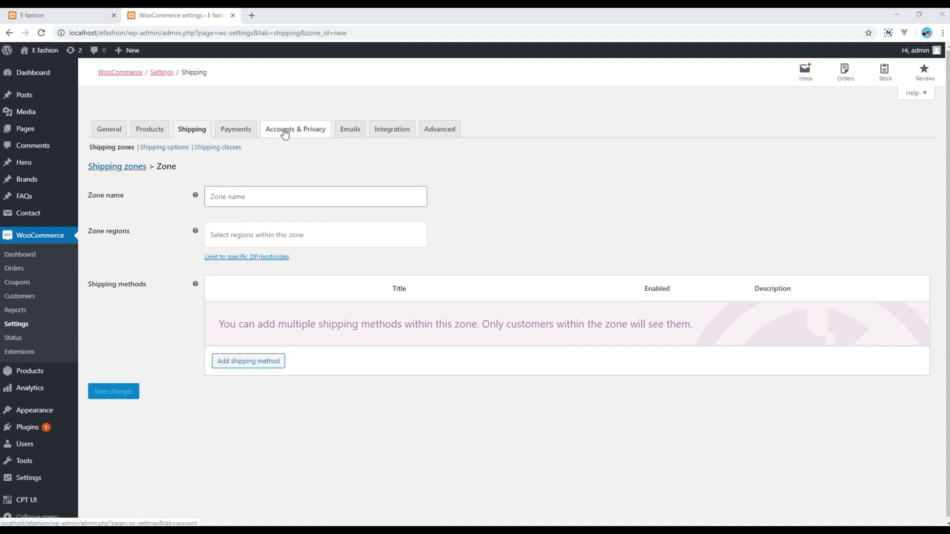
Show the Accounts & Privacy settings, then switch to the storefront's home page
left_click(294, 129)
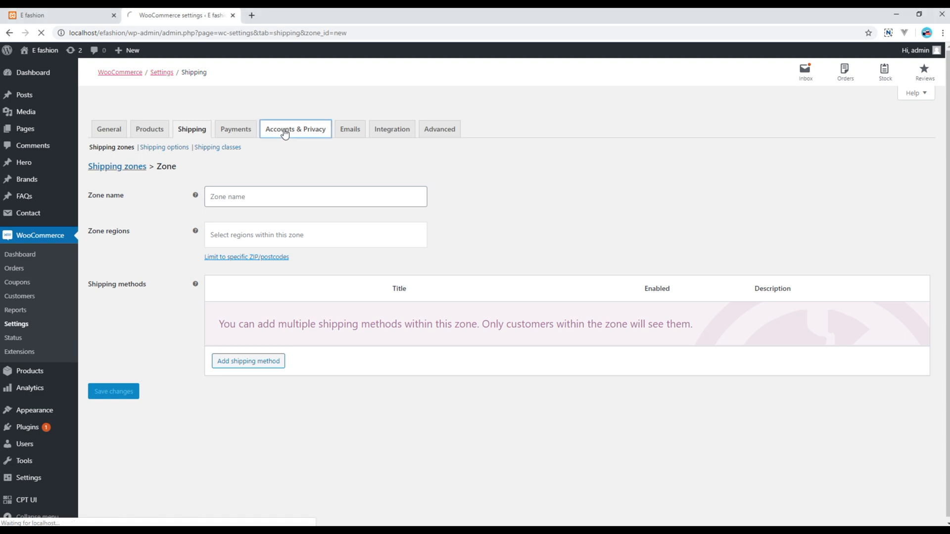
left_click(295, 129)
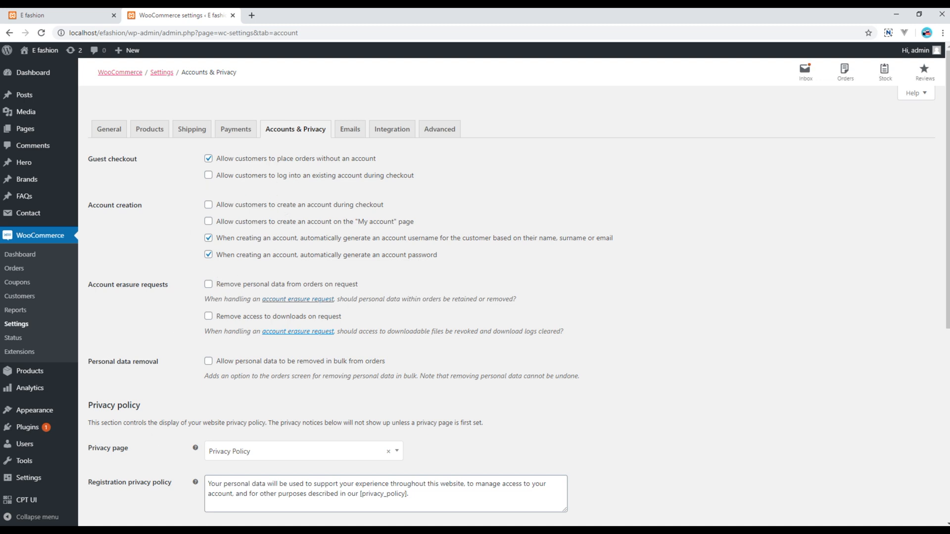
left_click(49, 15)
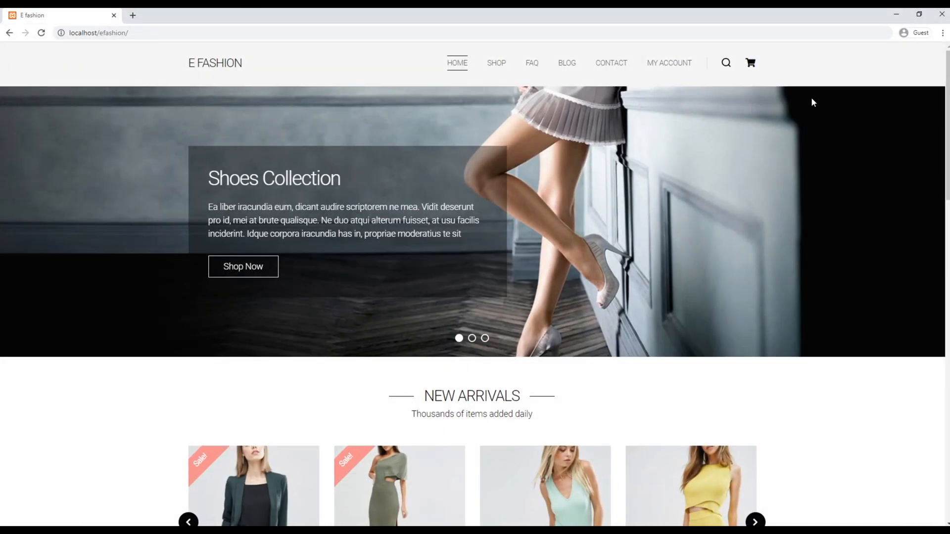
mouse_move(751, 63)
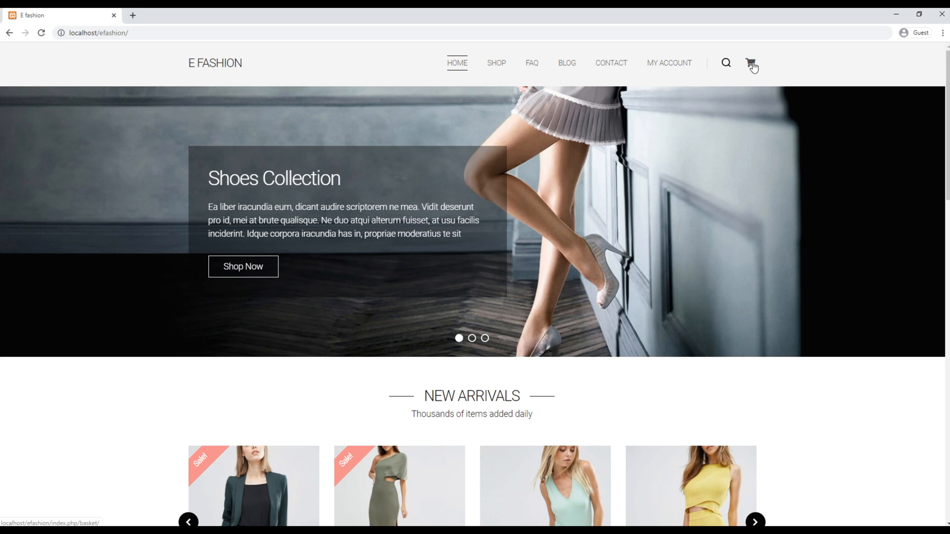
Take the Aviator Jacket basket to checkout, reveal the coupon field and scroll to the order summary
left_click(751, 63)
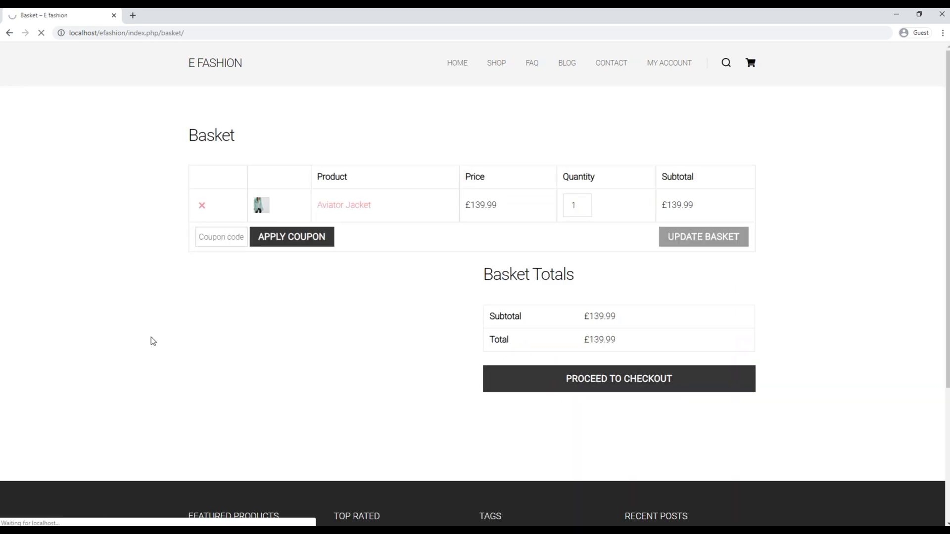
left_click(619, 379)
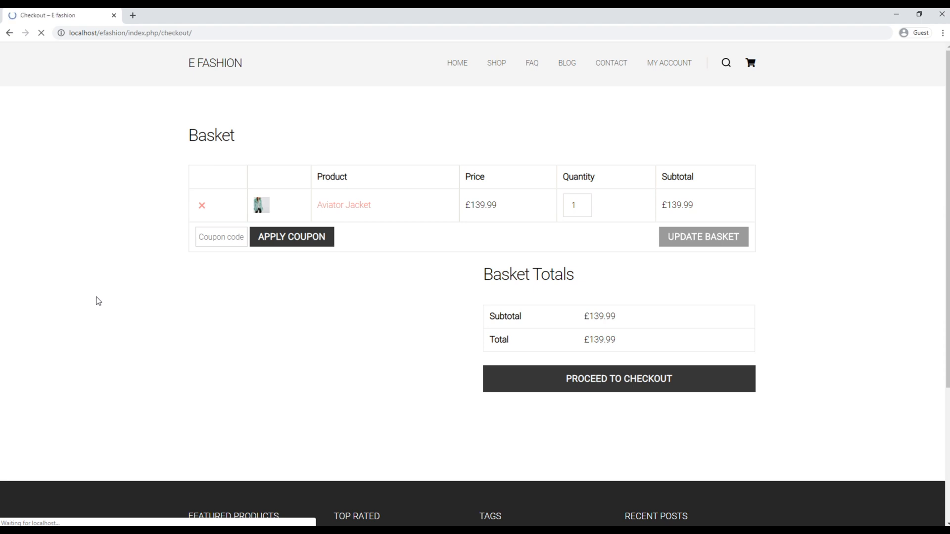
left_click(620, 379)
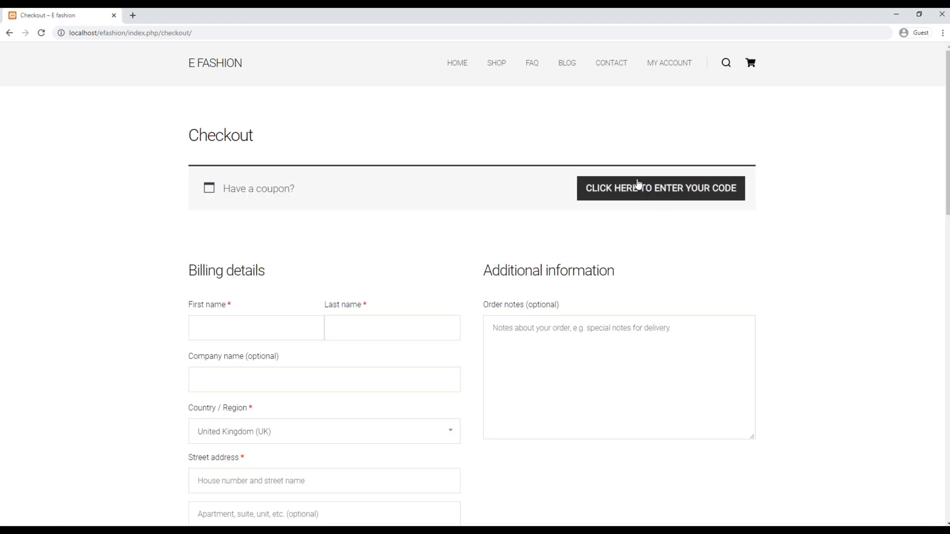
left_click(660, 188)
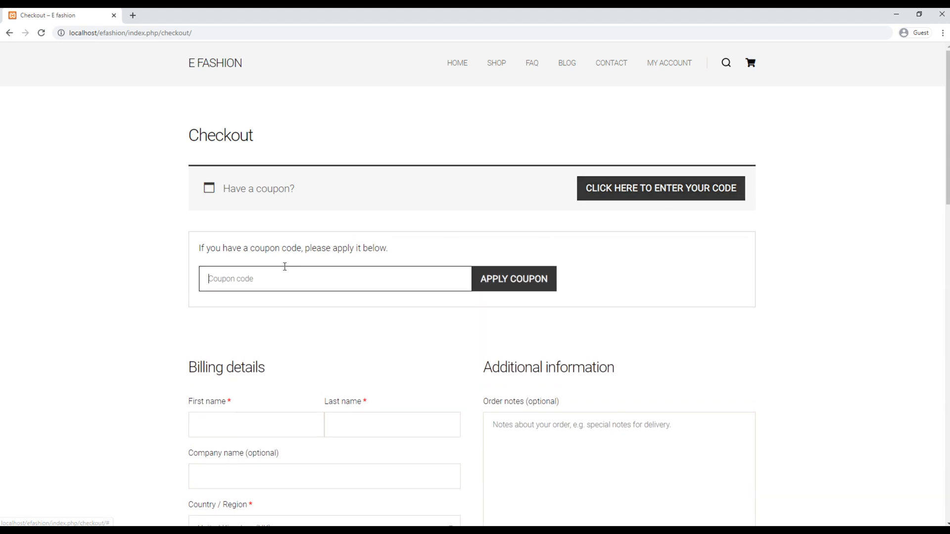
scroll("down", 3)
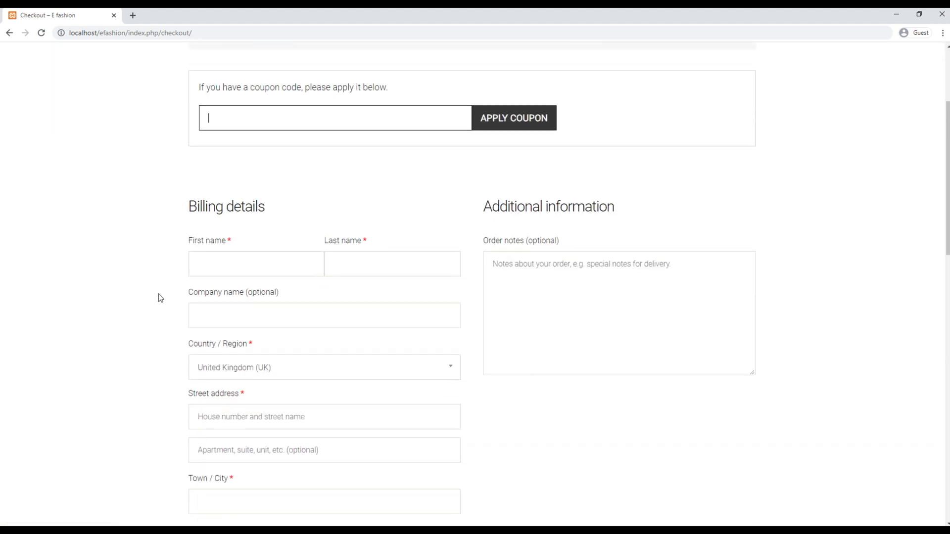
scroll("down", 3)
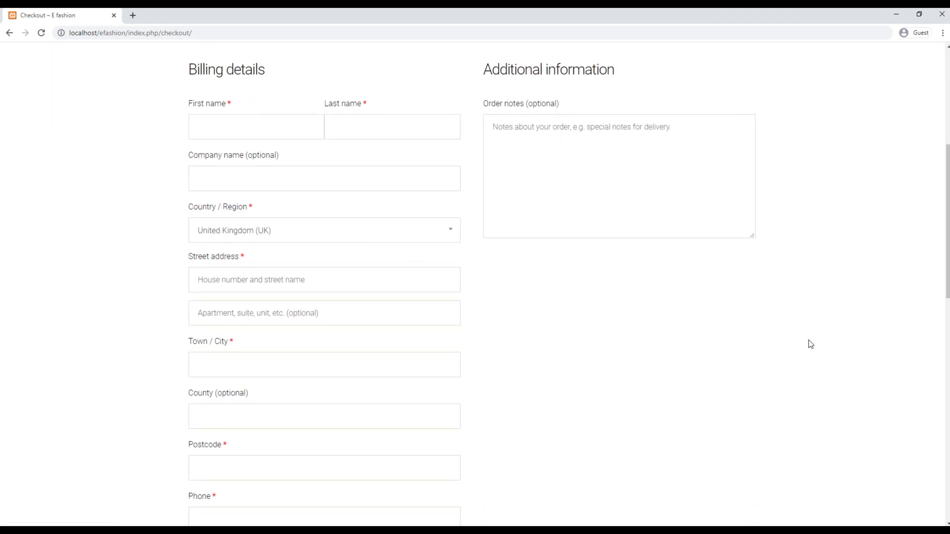
scroll("down", 3)
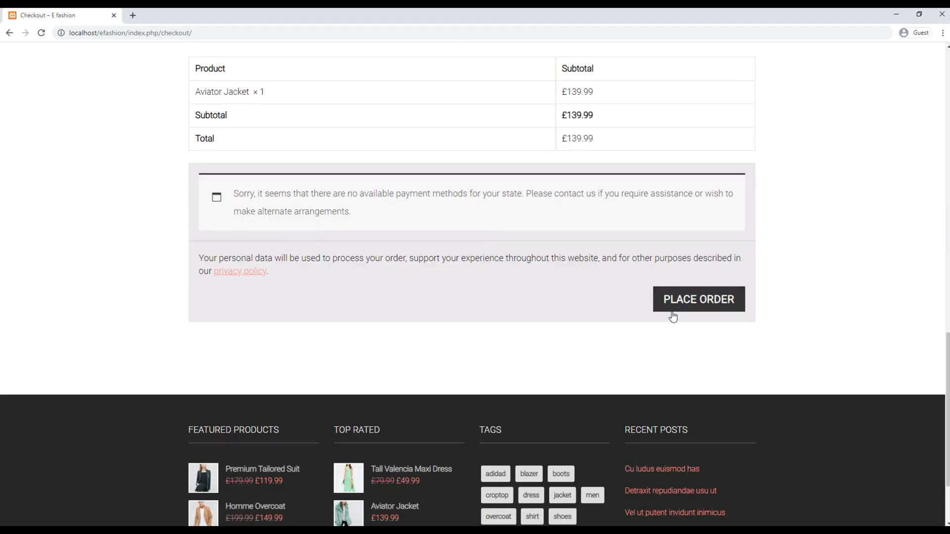
mouse_move(215, 522)
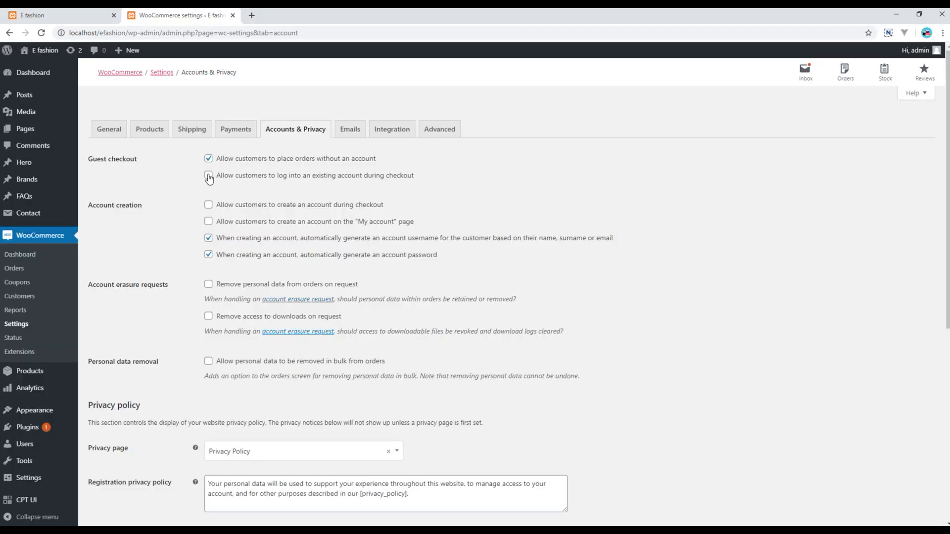
Enable logging into an existing account during checkout and save the setting
left_click(209, 175)
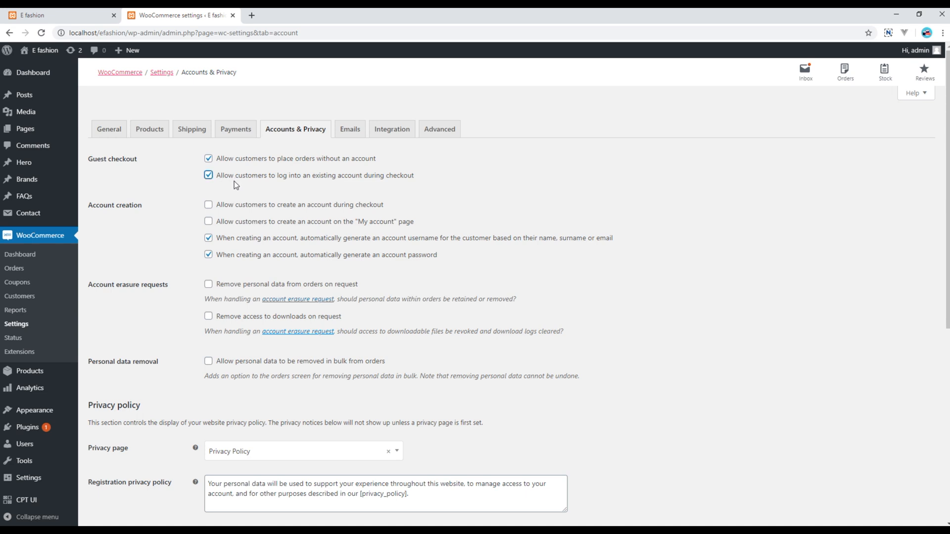
mouse_move(296, 184)
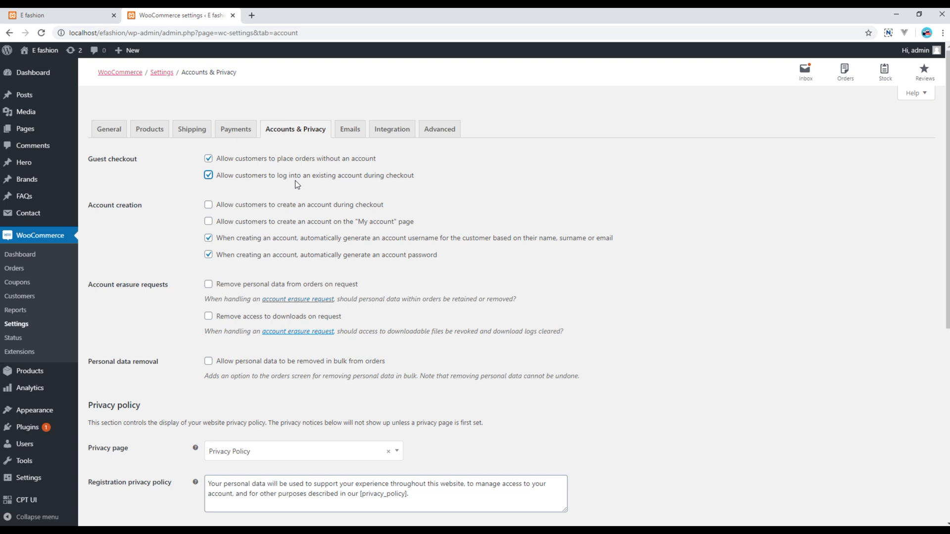
scroll("down", 3)
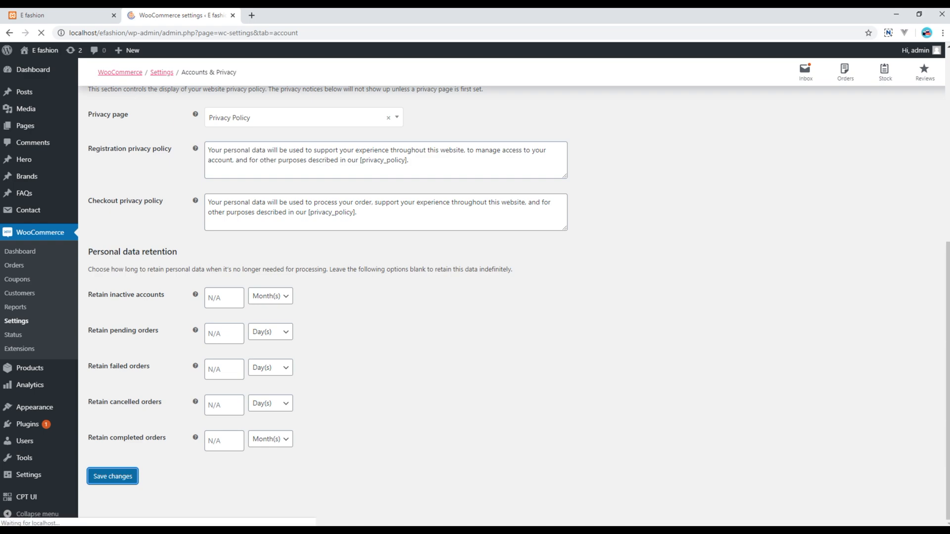
left_click(49, 14)
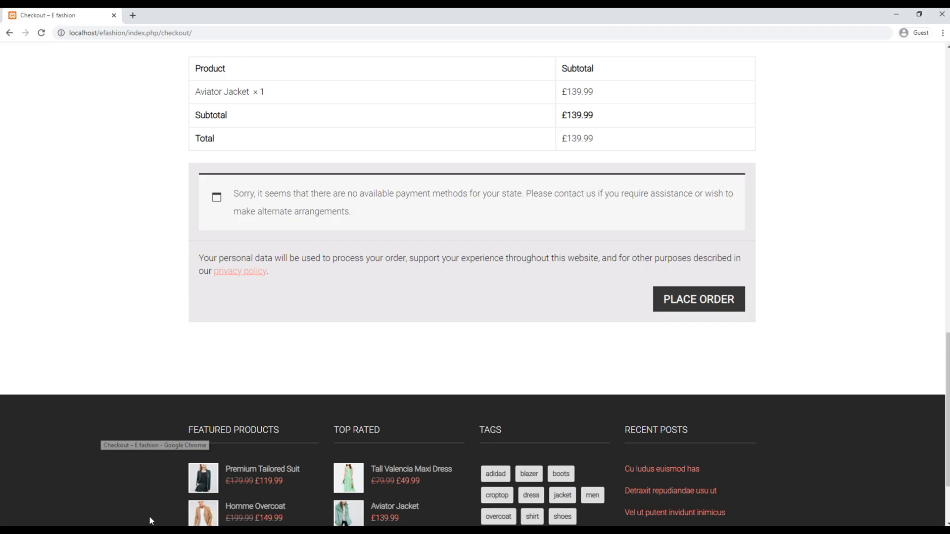
Reload checkout to see the returning-customer login form, visit My account, and return to settings
left_click(41, 34)
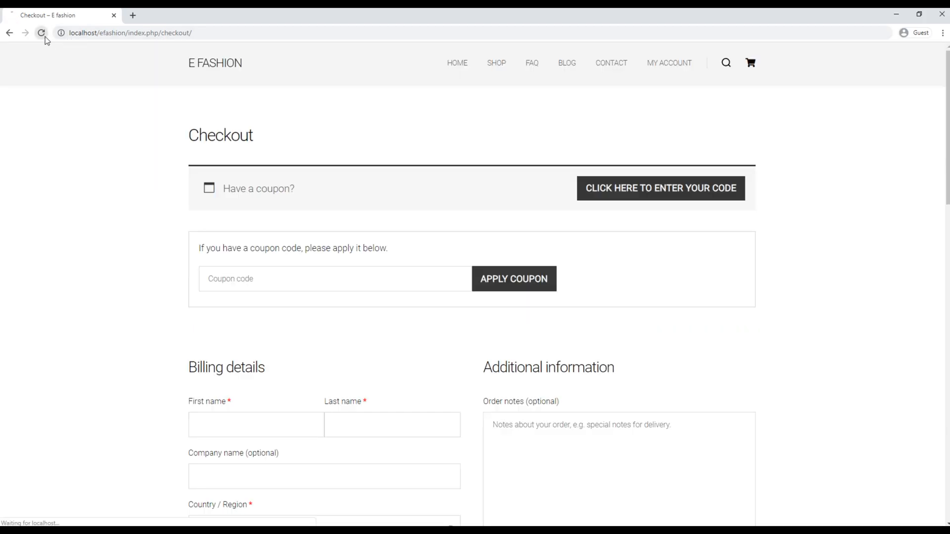
left_click(41, 33)
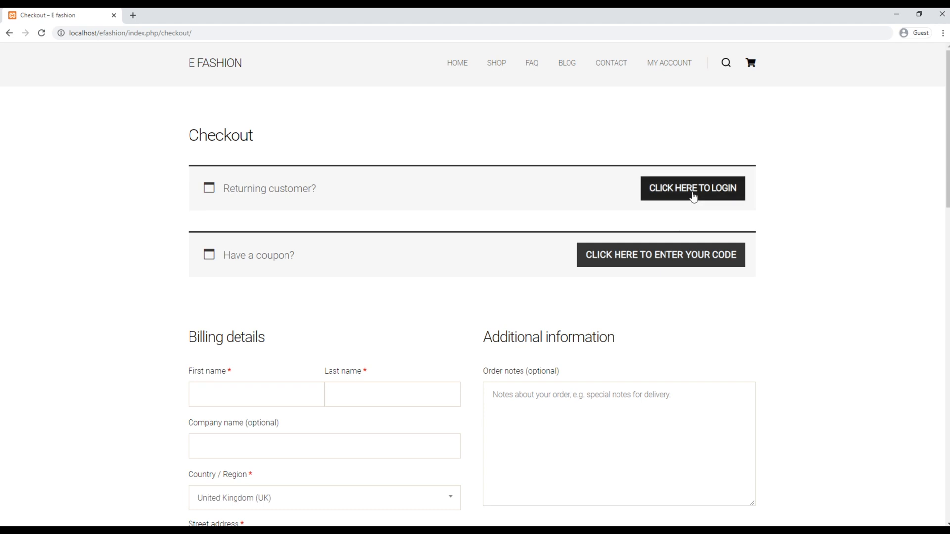
left_click(692, 189)
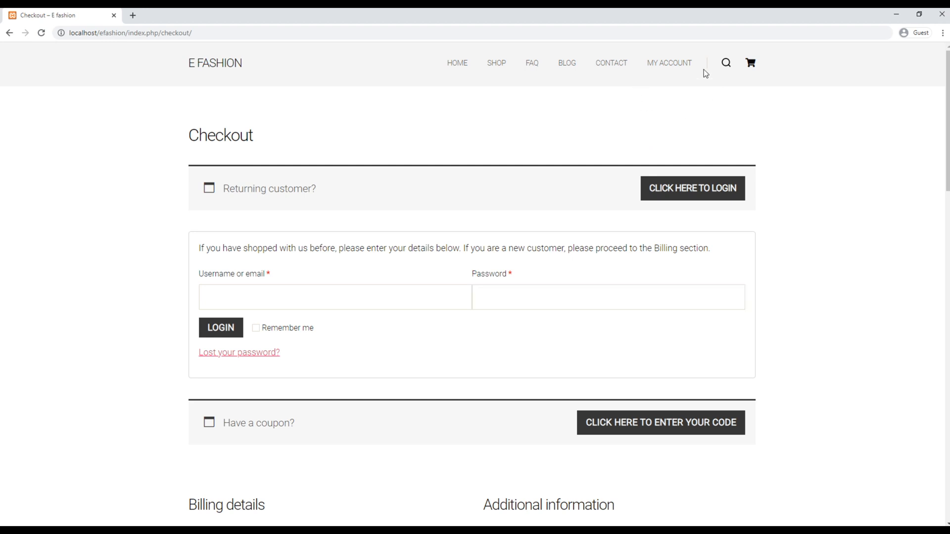
mouse_move(669, 63)
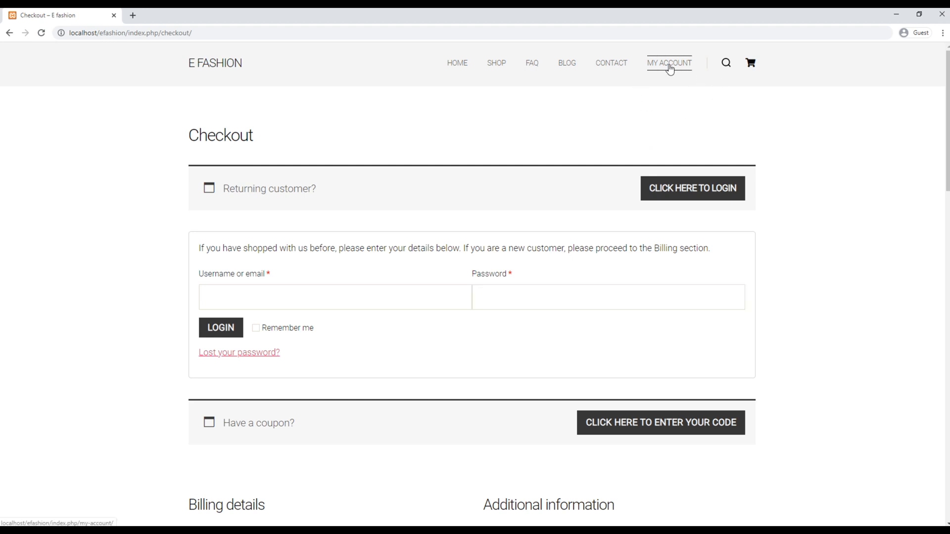
left_click(669, 63)
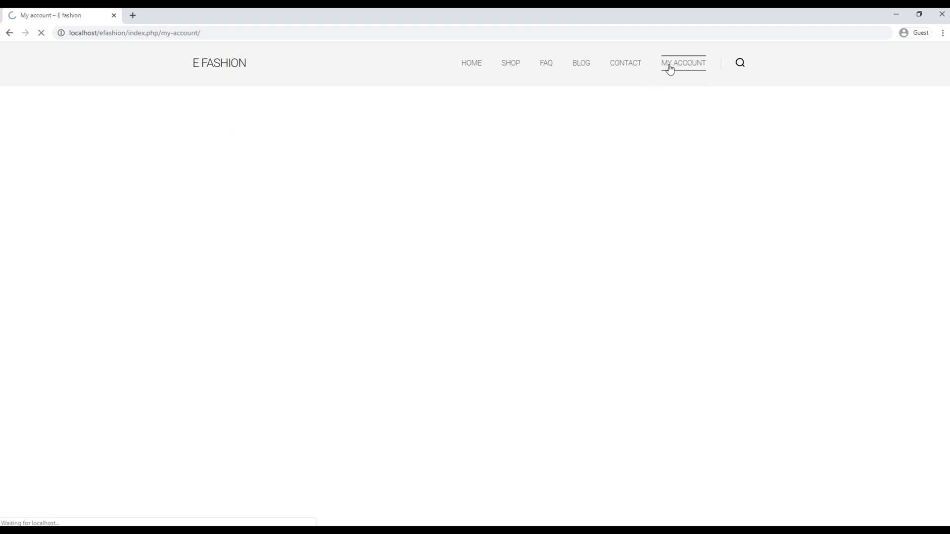
left_click(683, 63)
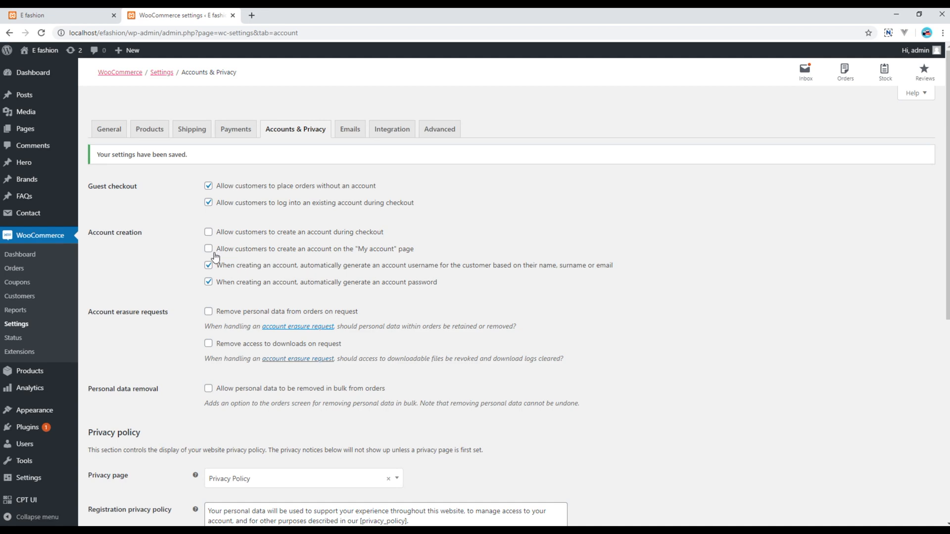
Enable account creation on My account, review privacy and retention options, and save
left_click(208, 248)
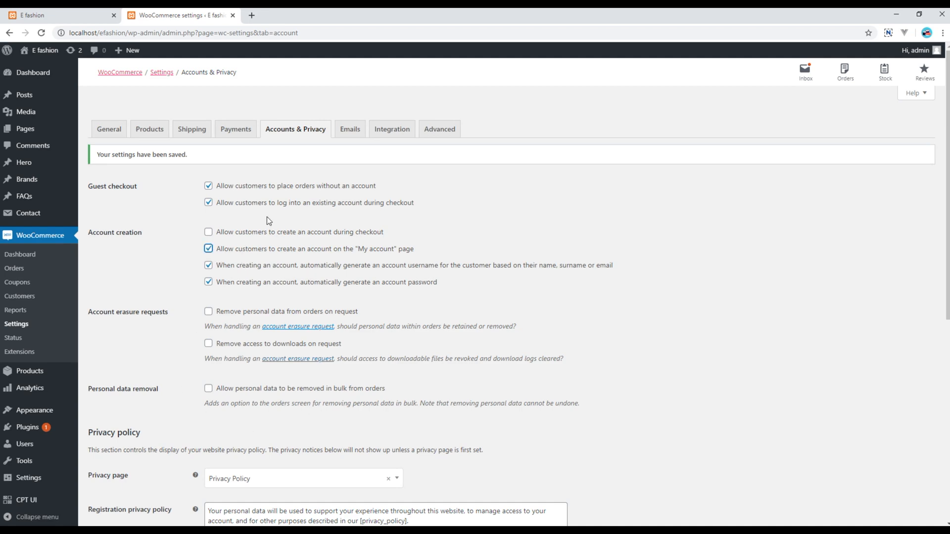
scroll("down", 3)
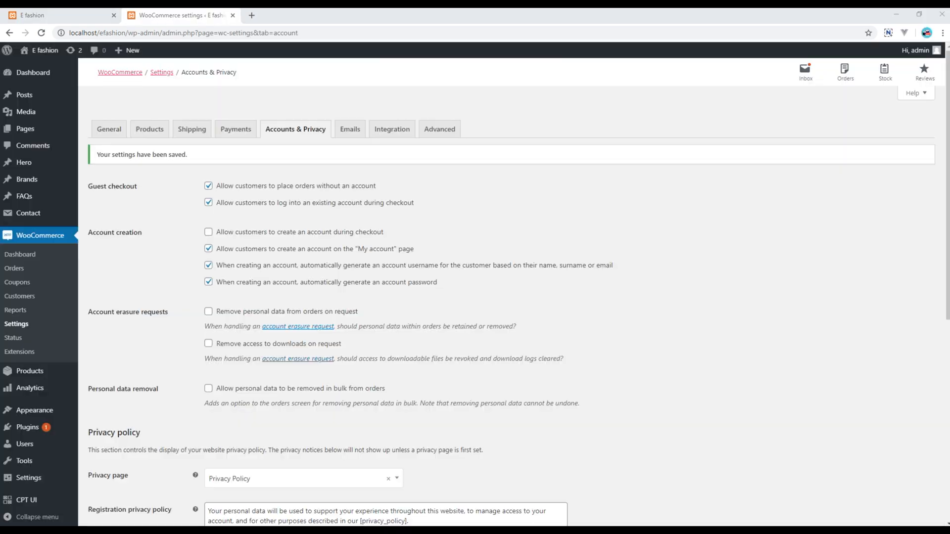
scroll("down", 3)
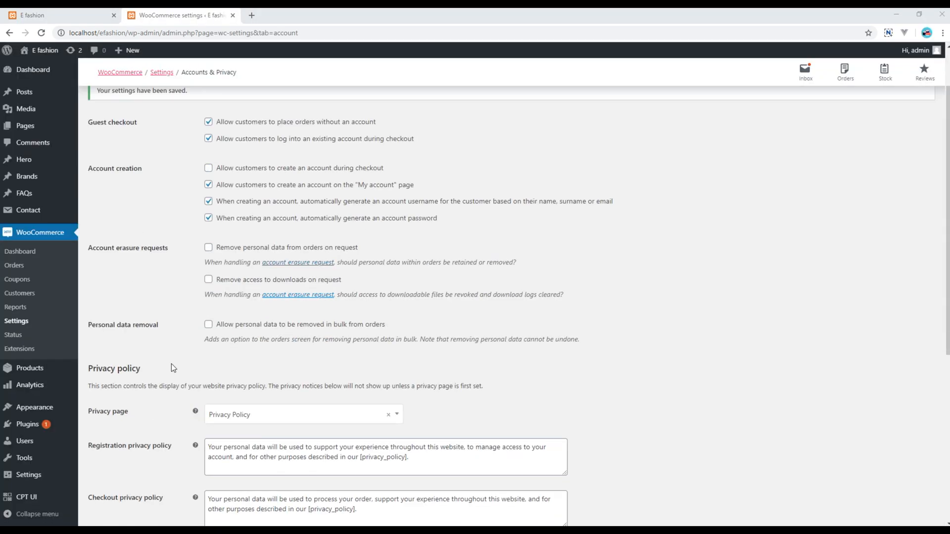
scroll("down", 3)
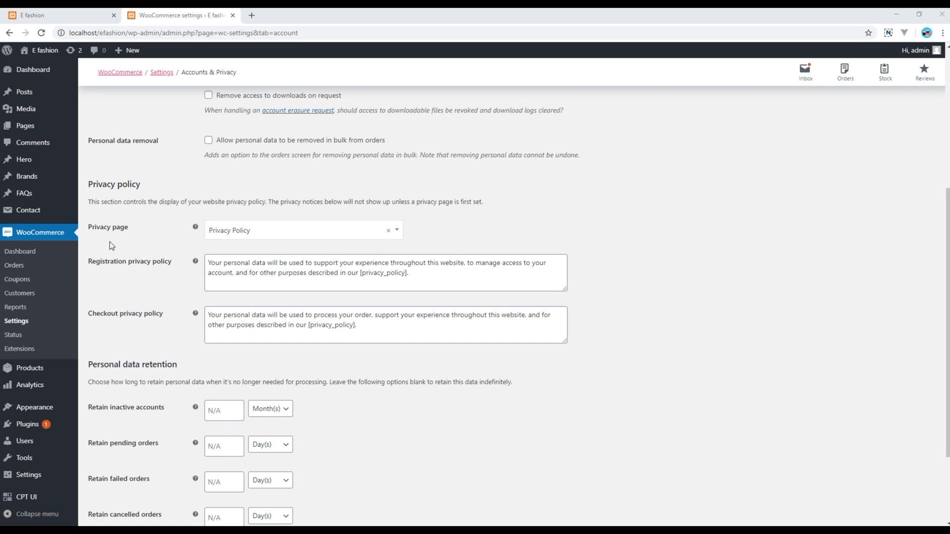
mouse_move(288, 208)
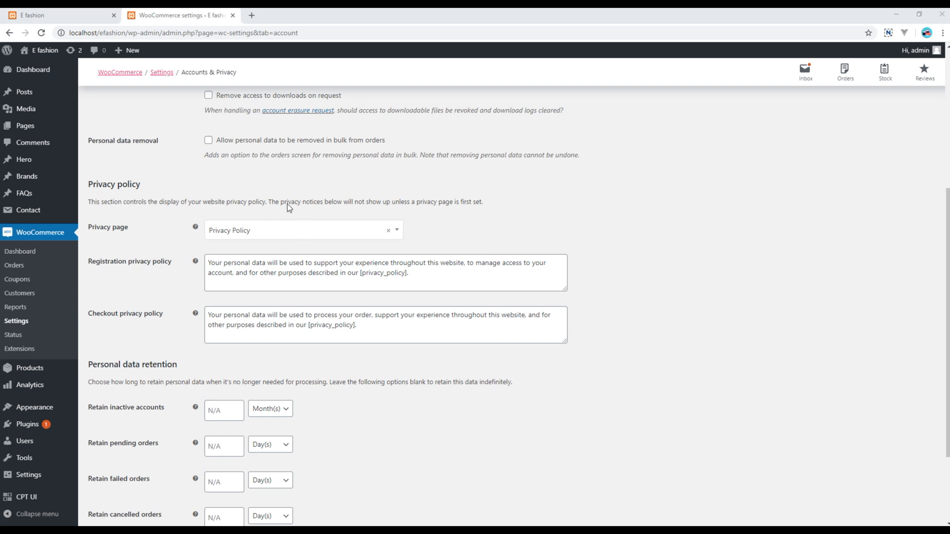
scroll("down", 3)
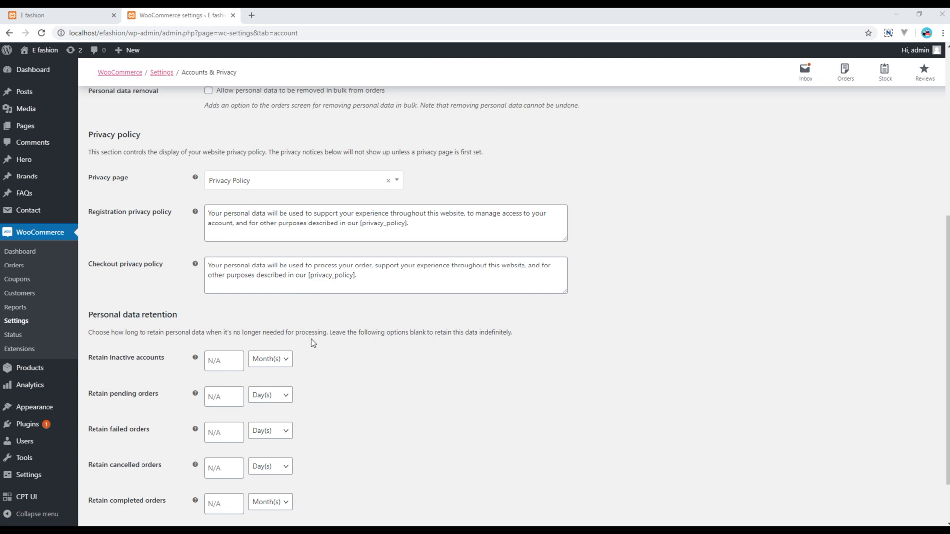
scroll("down", 3)
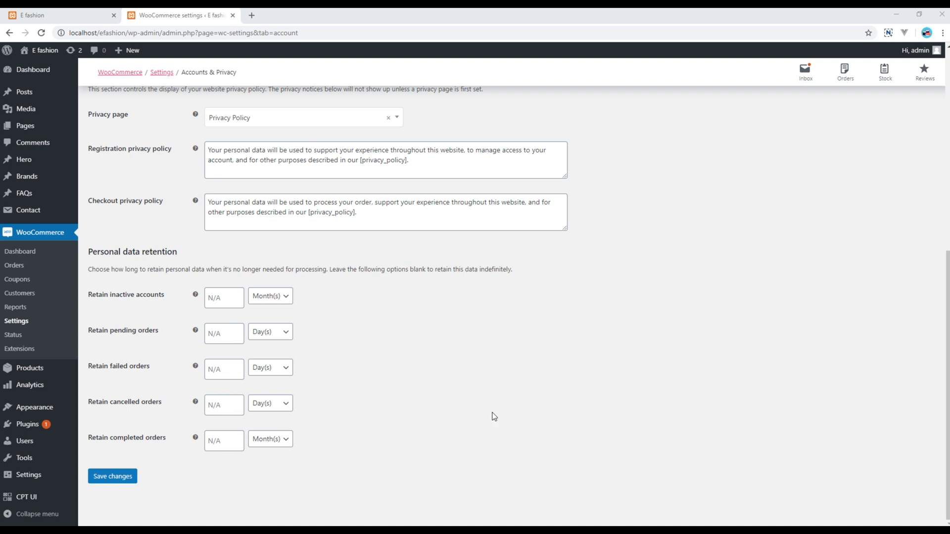
left_click(112, 476)
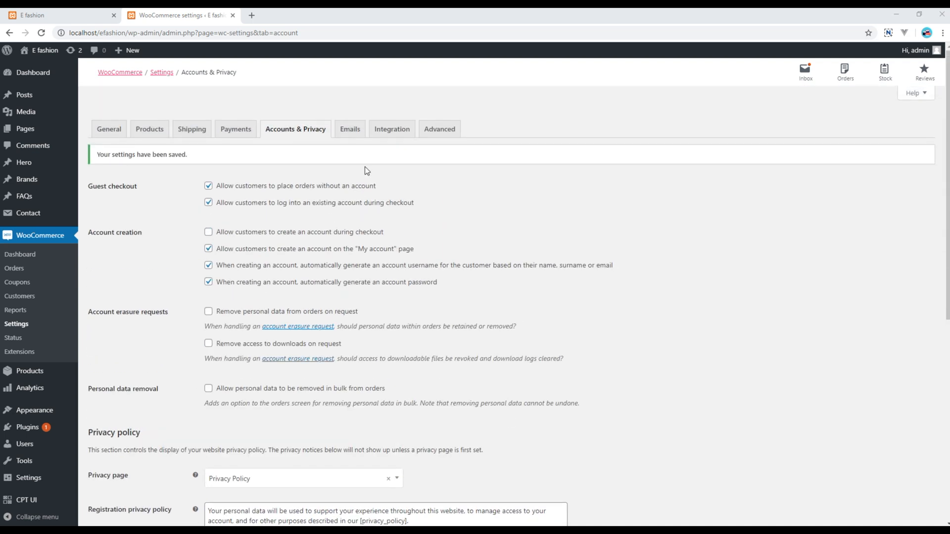
left_click(349, 129)
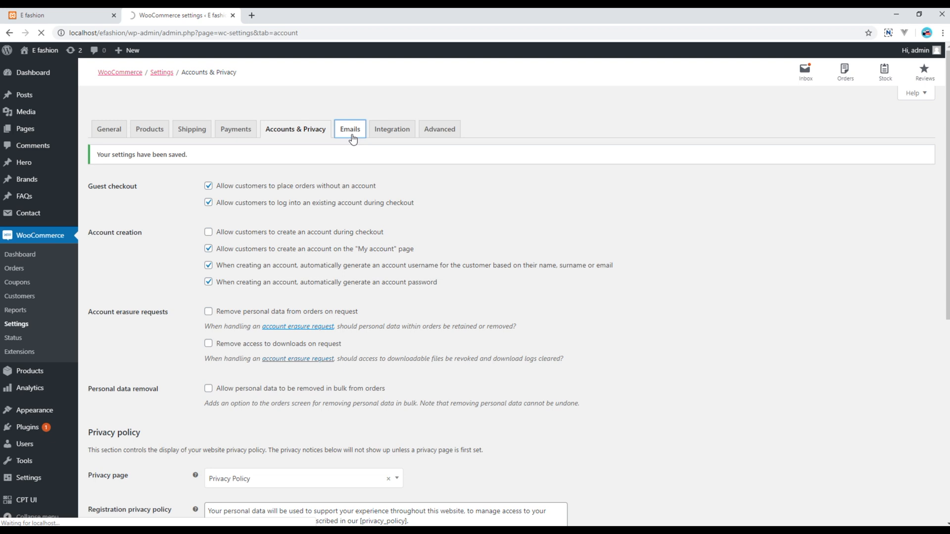
Browse the Emails notification list, sender name and address, and email template options
left_click(350, 129)
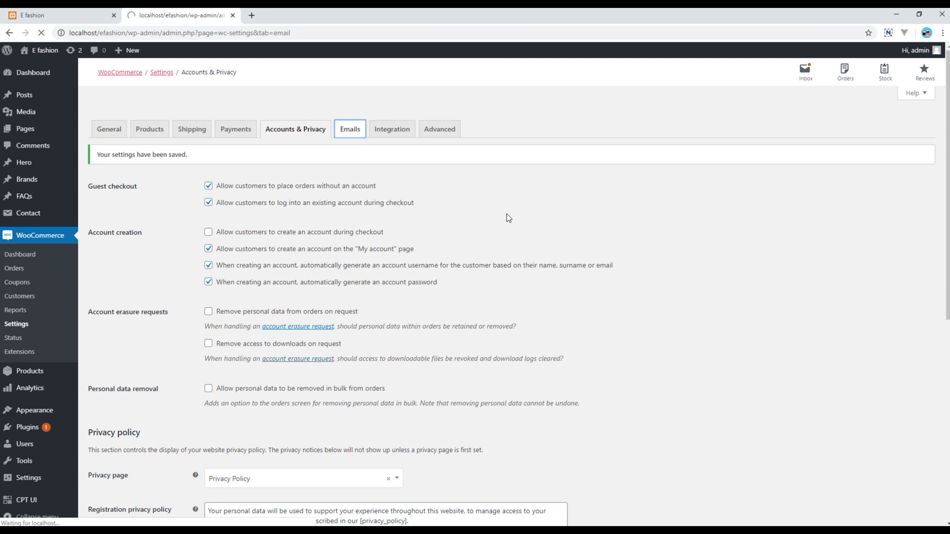
left_click(349, 129)
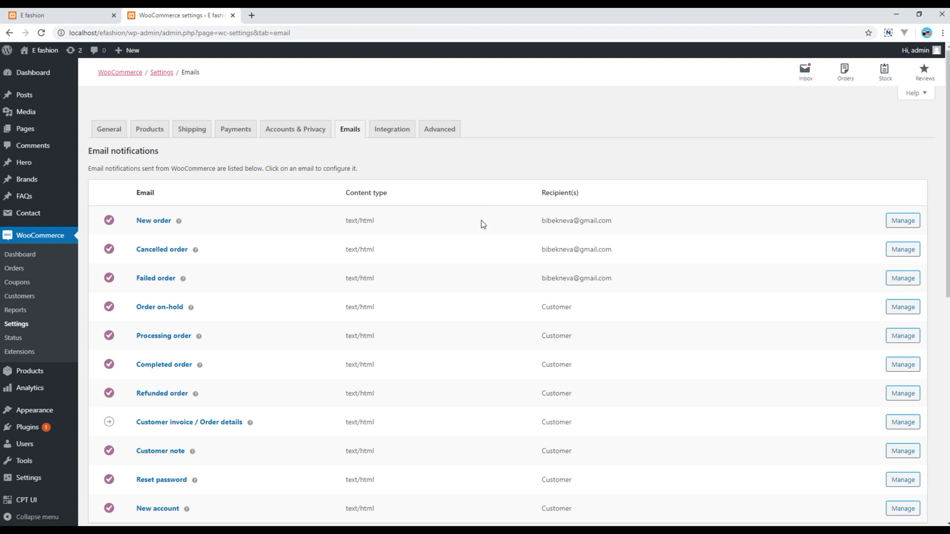
mouse_move(250, 272)
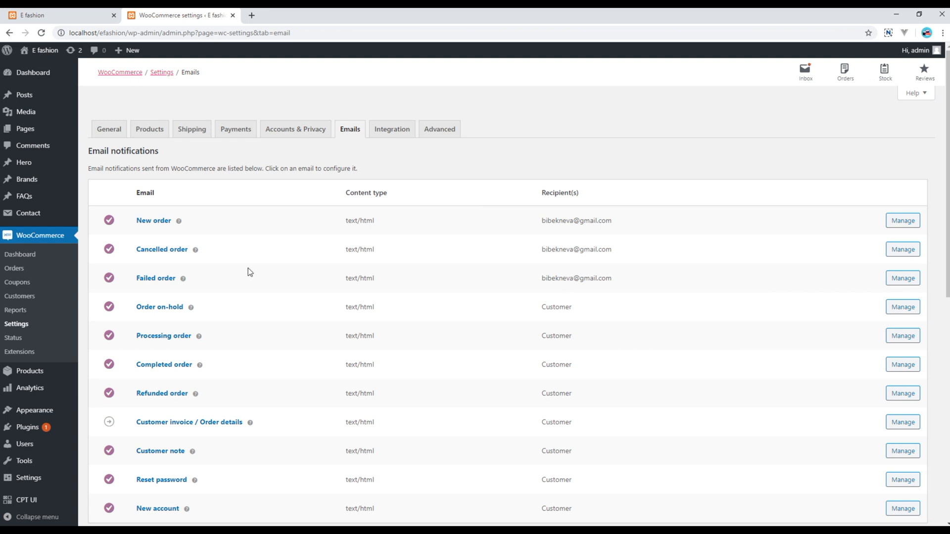
mouse_move(170, 229)
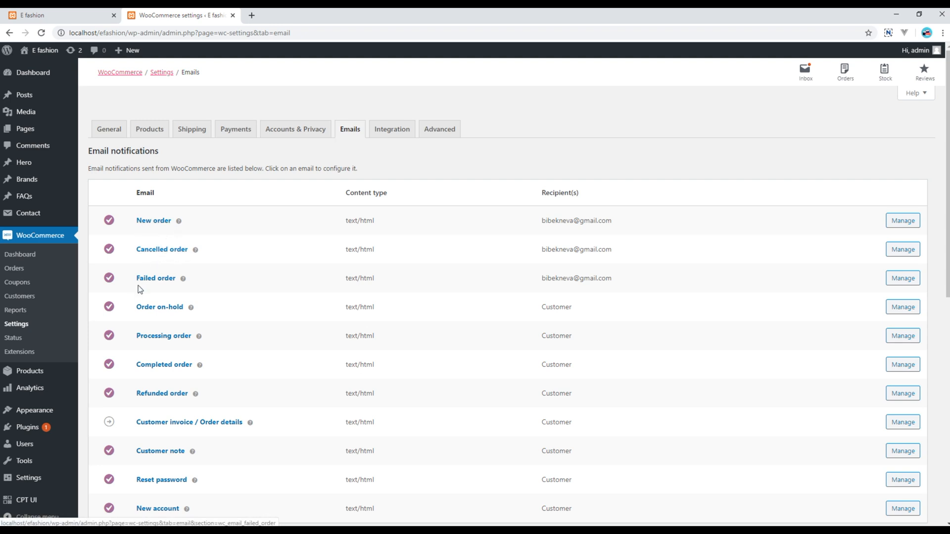
mouse_move(580, 224)
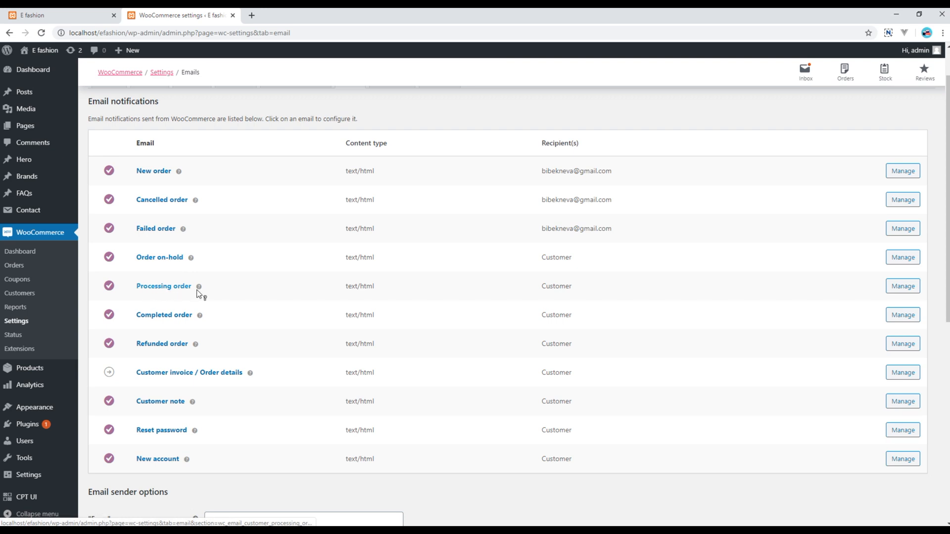
mouse_move(228, 485)
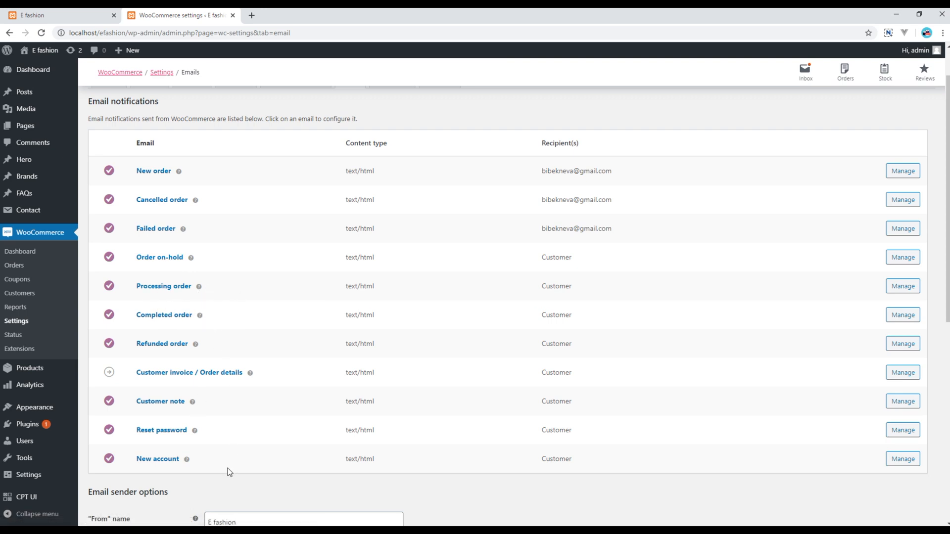
mouse_move(534, 449)
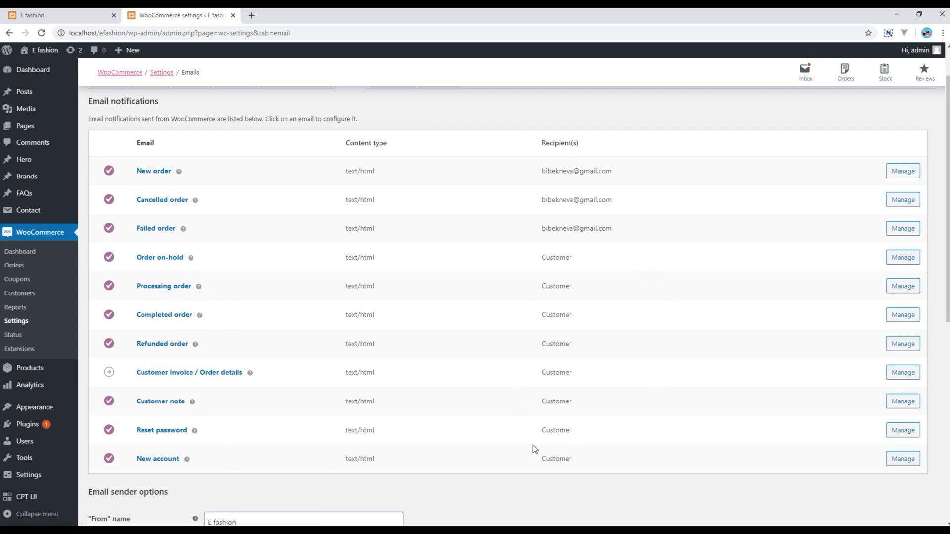
mouse_move(563, 254)
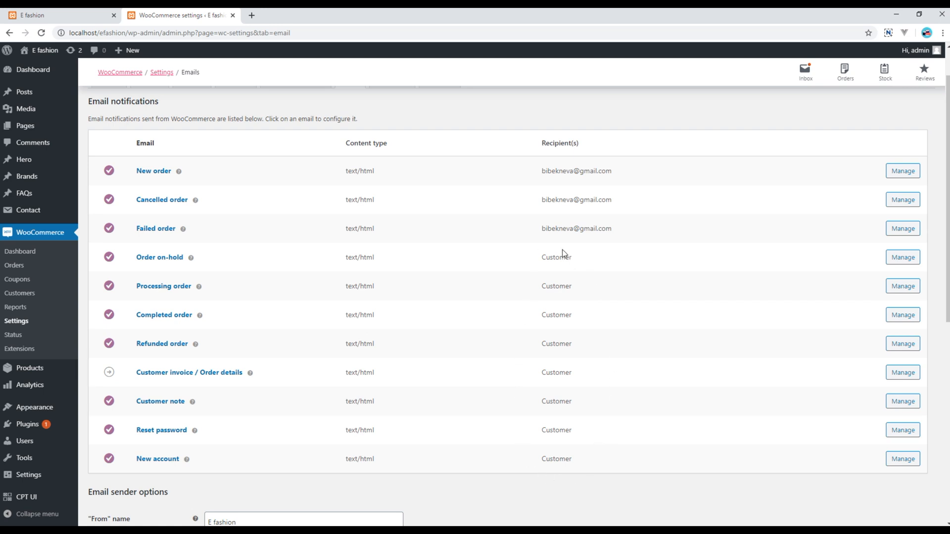
scroll("down", 3)
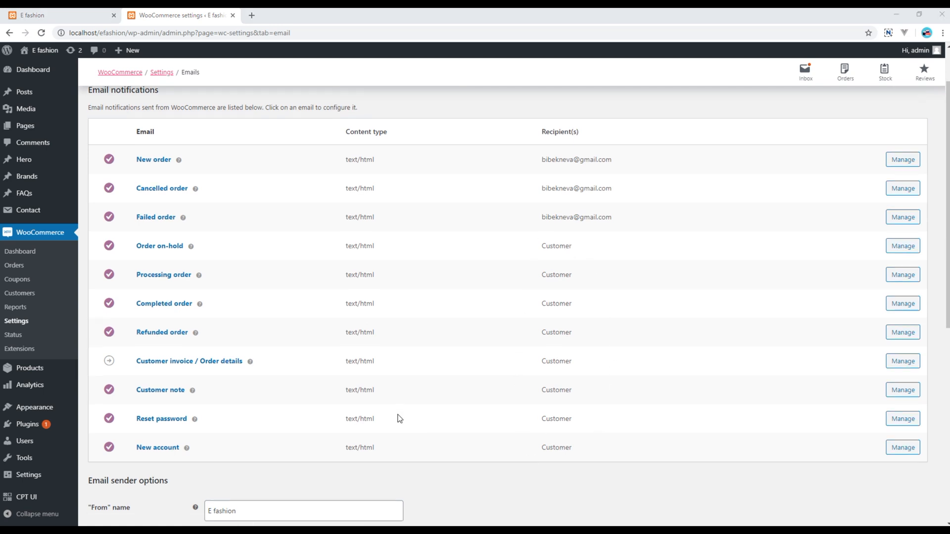
scroll("down", 3)
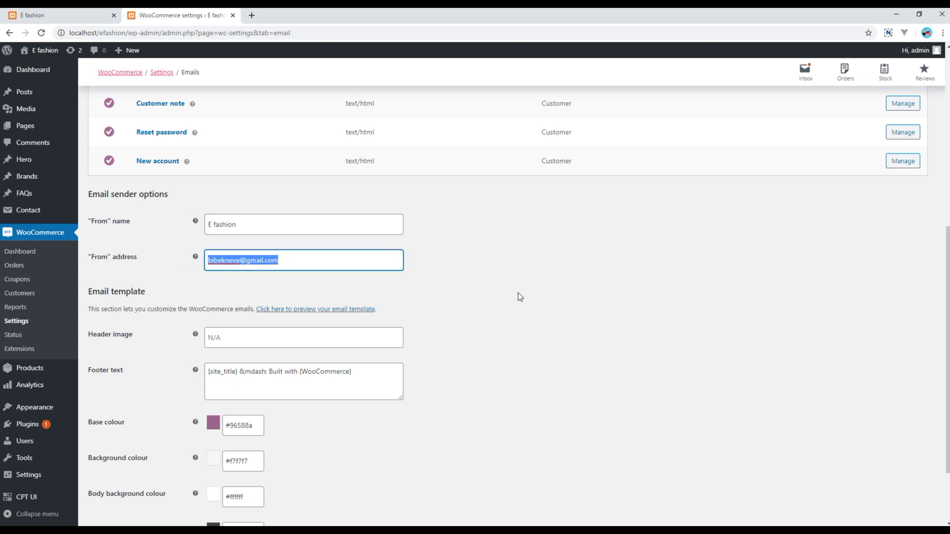
scroll("down", 3)
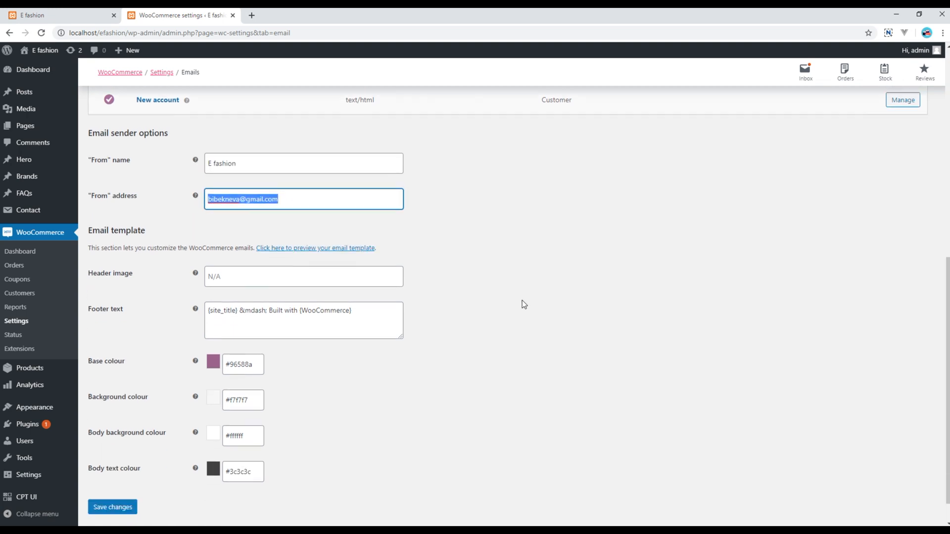
scroll("down", 3)
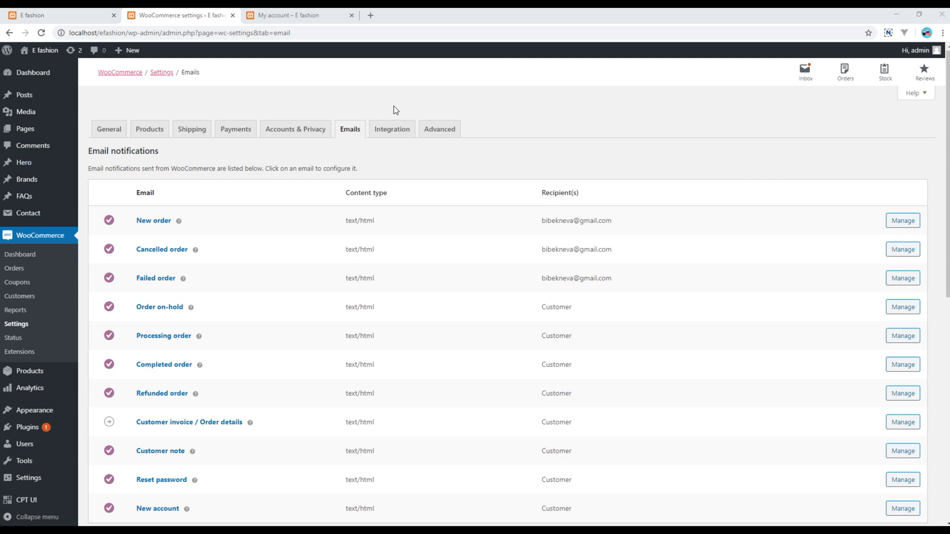
Open the Advanced tab and review page setup for basket, checkout and My account, plus checkout and account endpoints
left_click(439, 129)
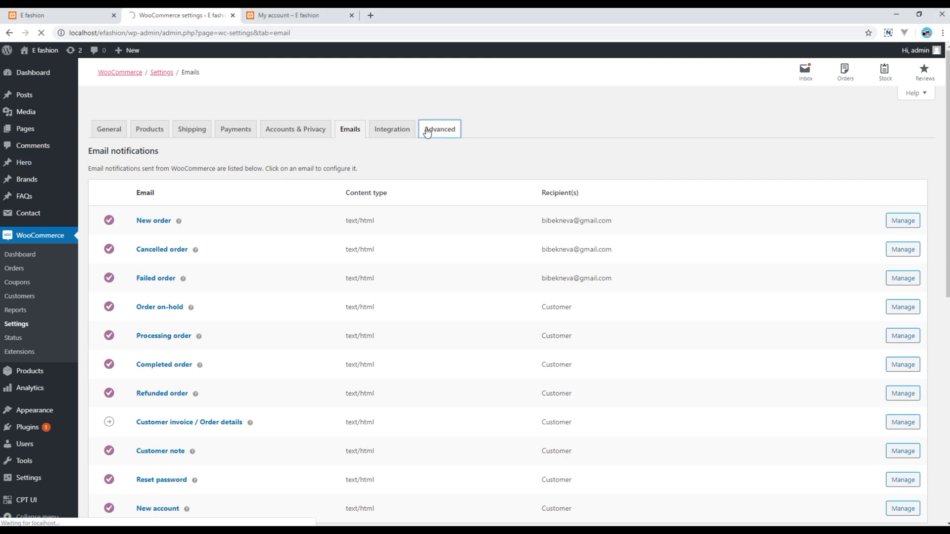
left_click(439, 129)
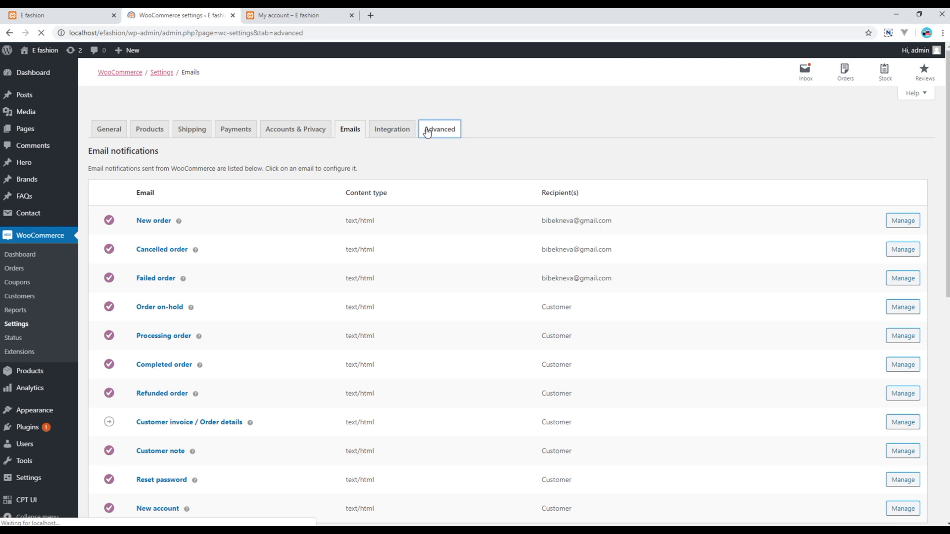
left_click(439, 129)
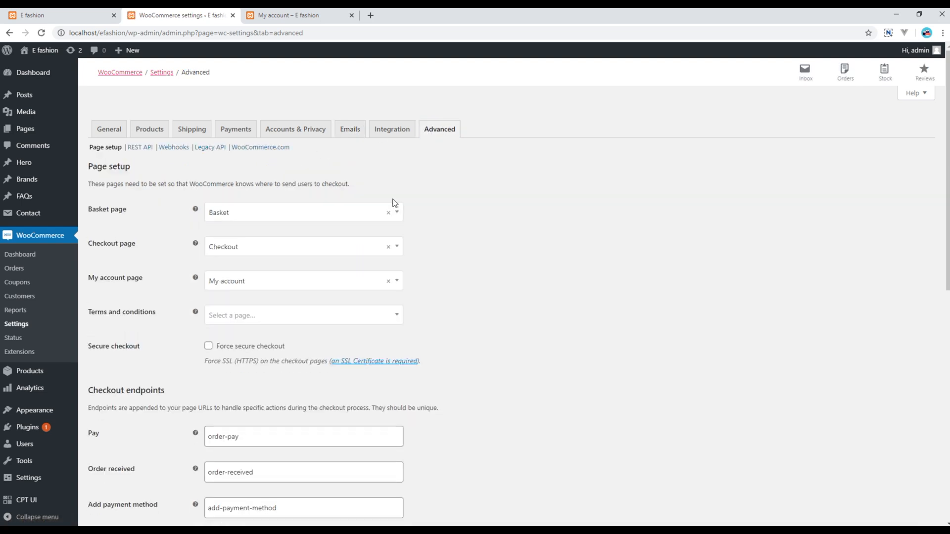
mouse_move(210, 284)
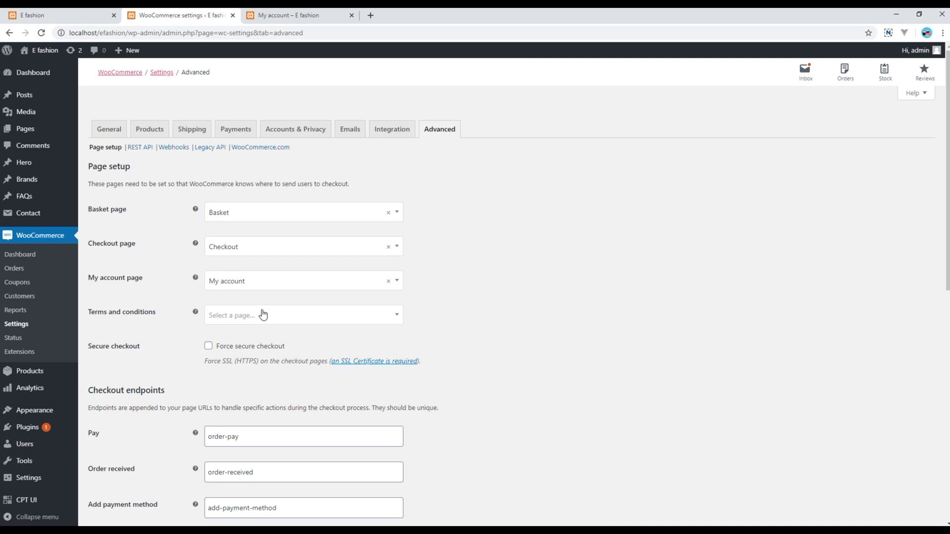
scroll("down", 3)
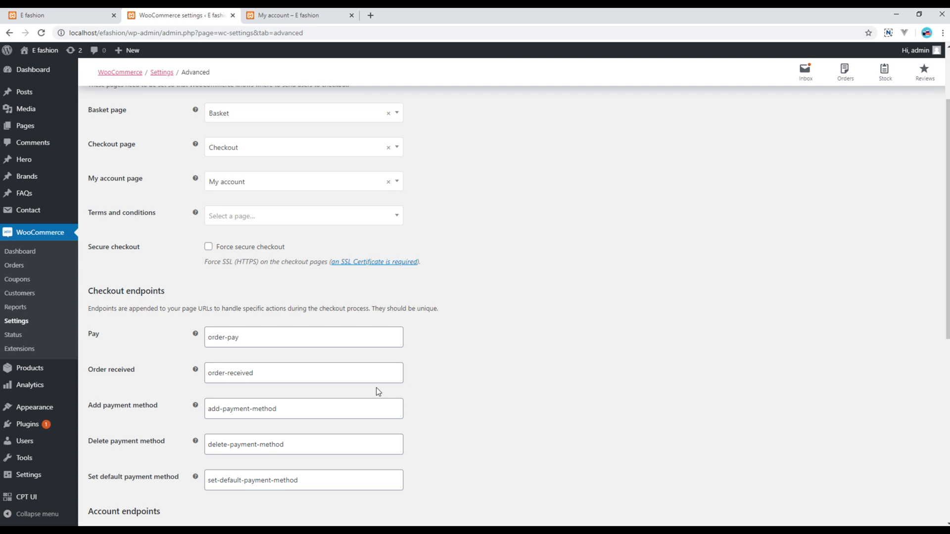
scroll("down", 3)
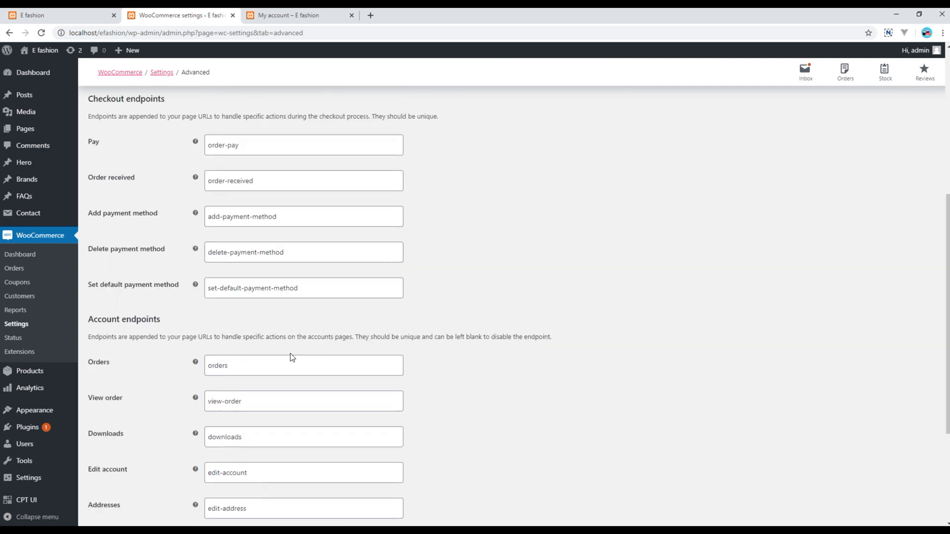